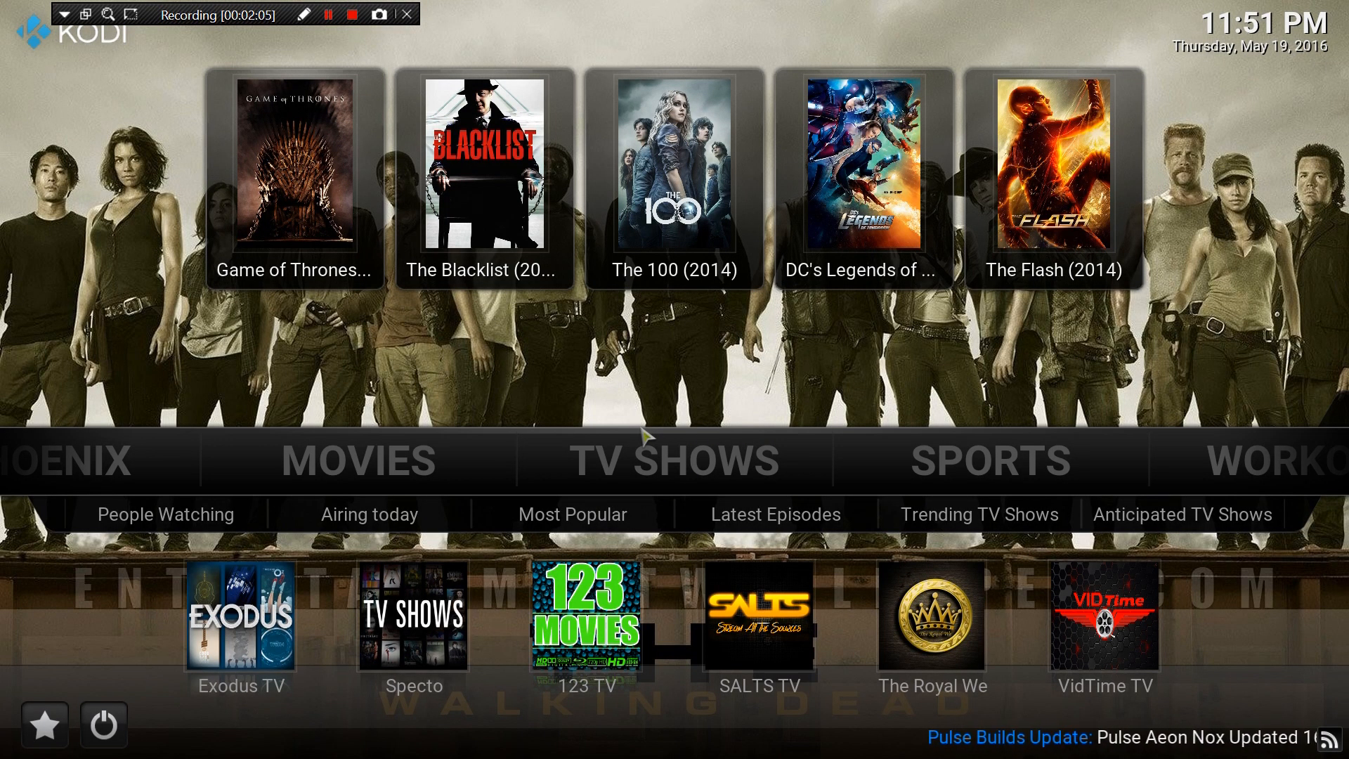
Step: Go from the Kodi home screen into Programs and its installed Add-ons list
click(774, 514)
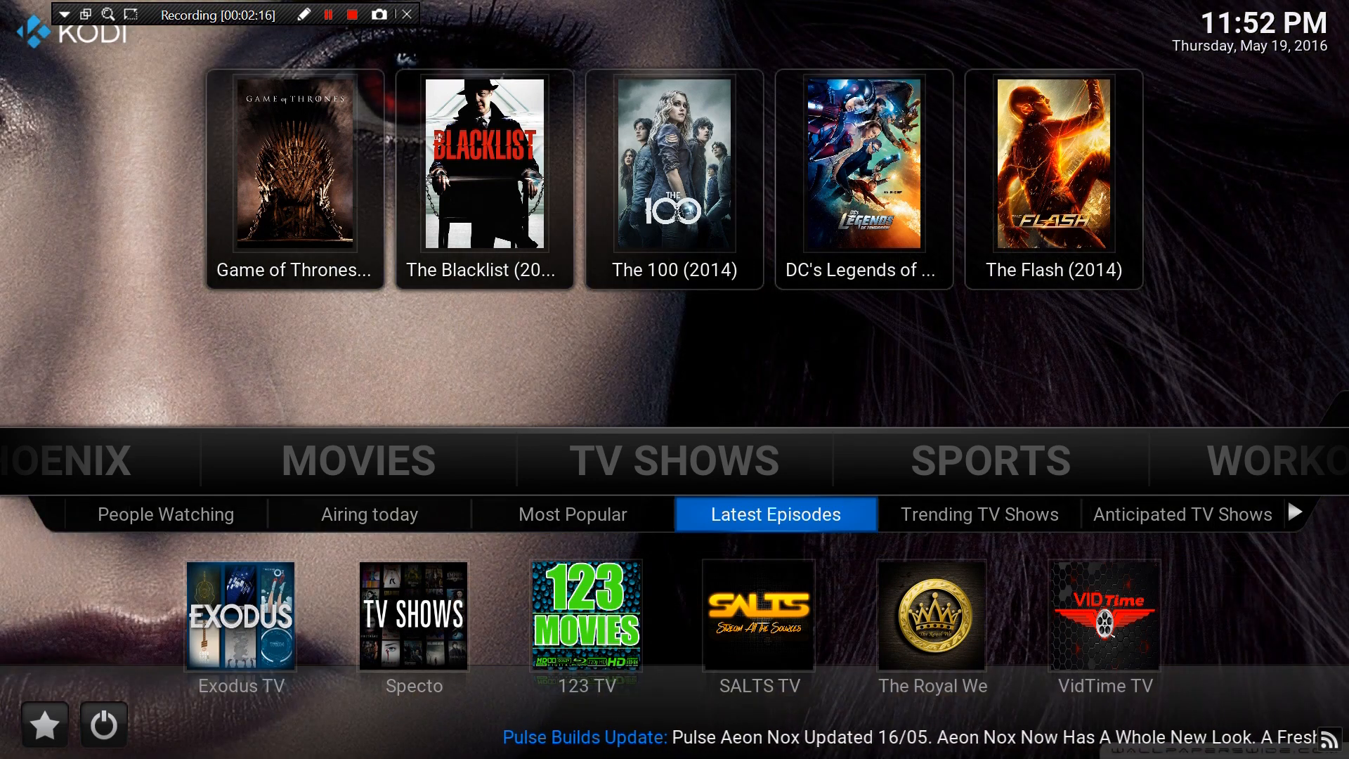
click(674, 460)
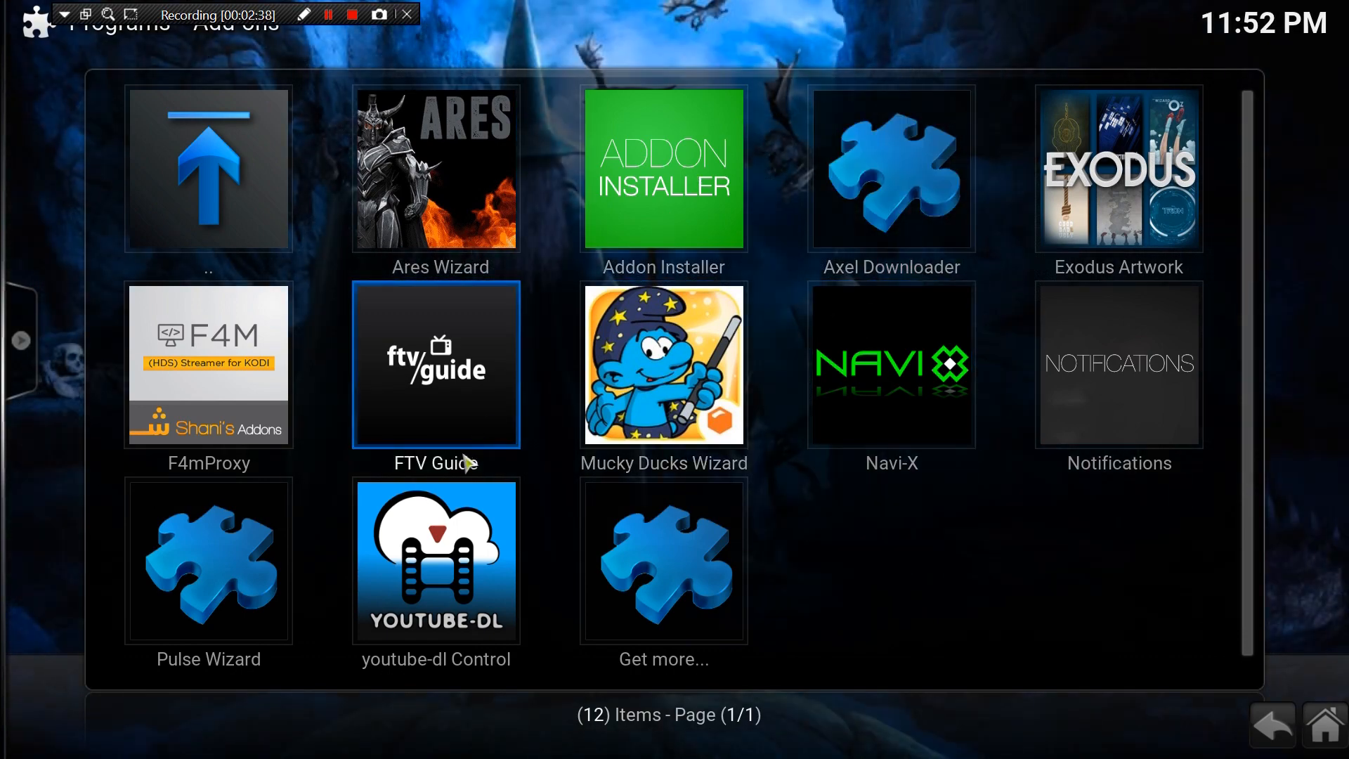
mouse_move(662, 560)
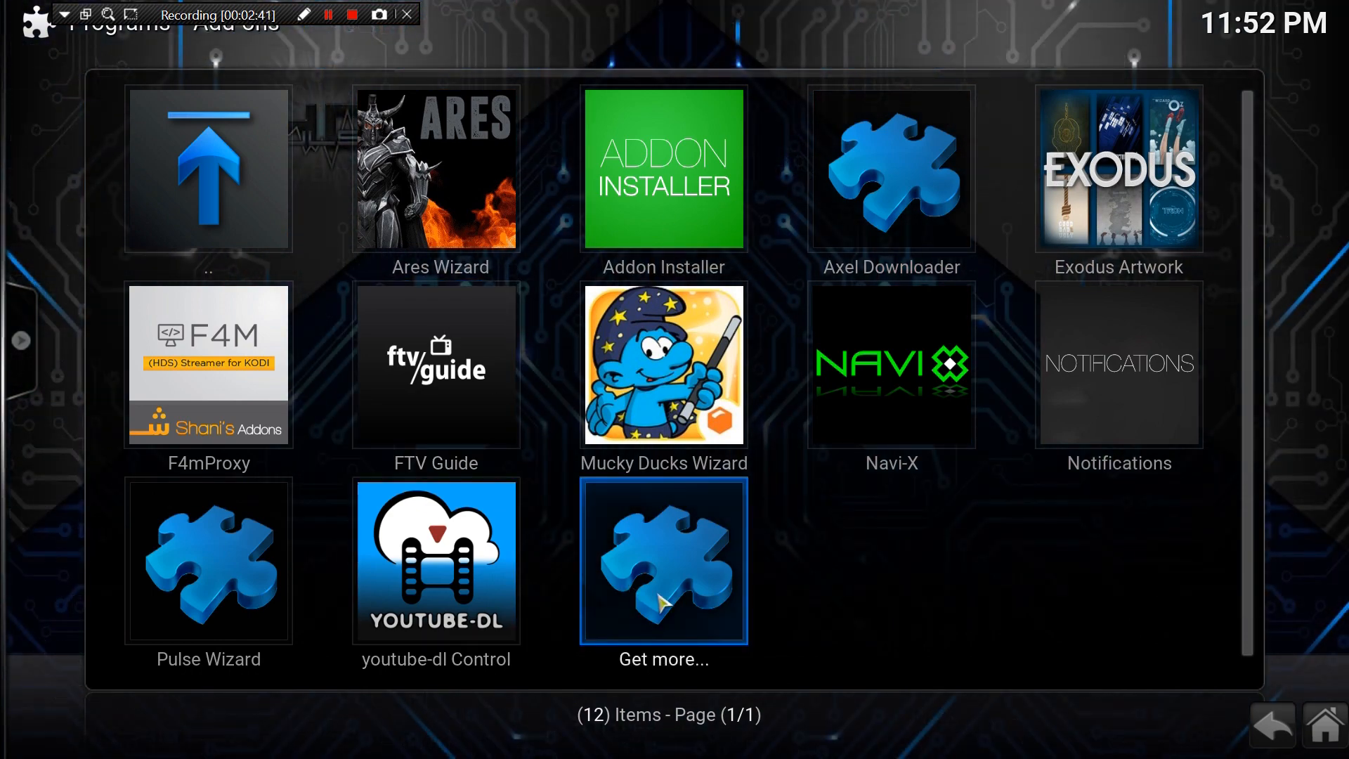
Step: Find Easy Advanced Settings under Get more... and install it
click(662, 559)
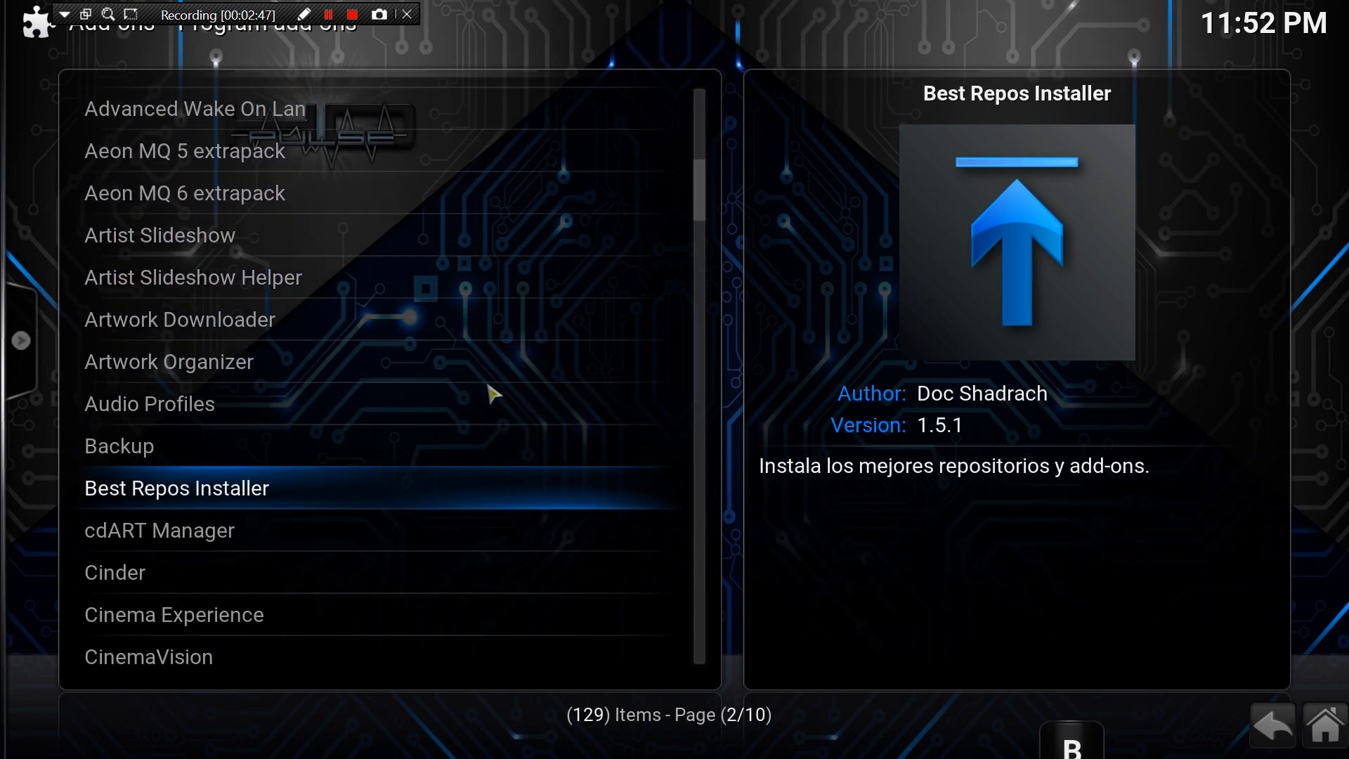
scroll(down, 3)
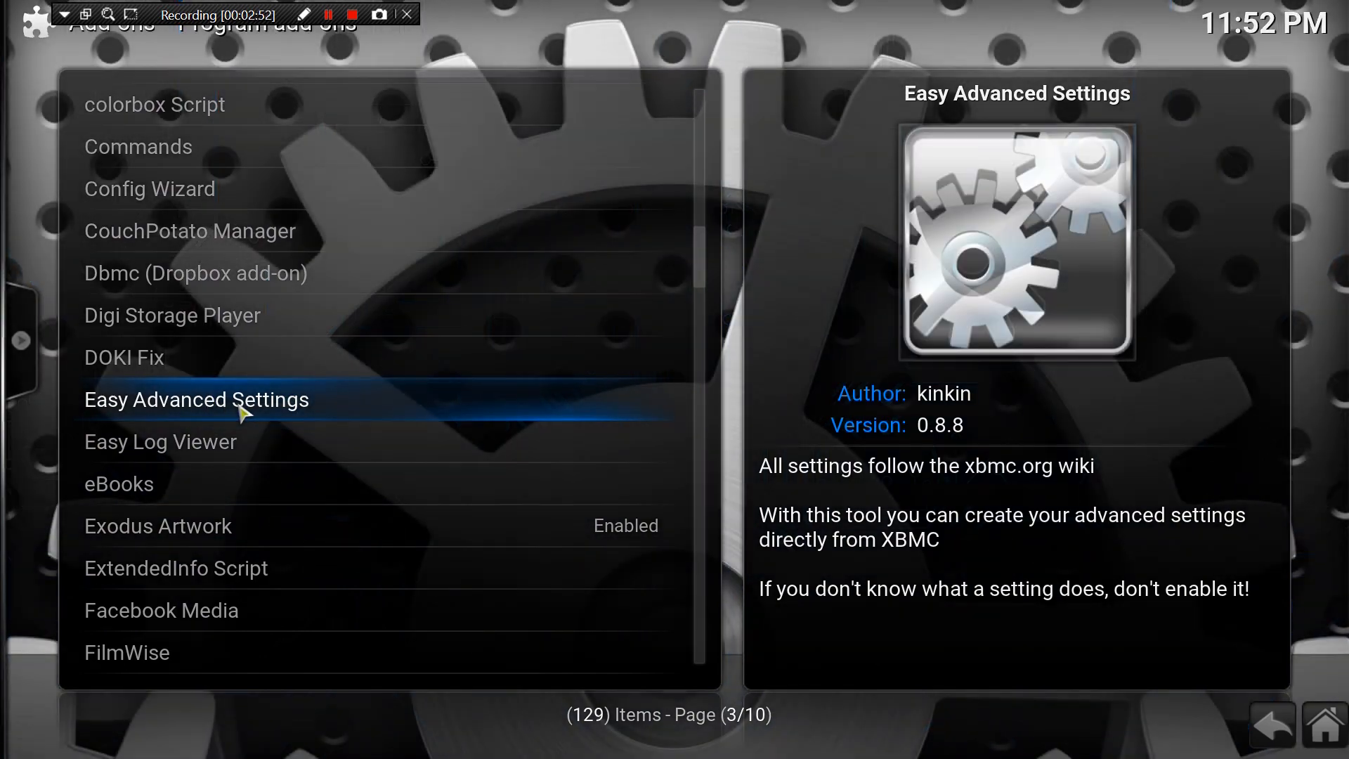
click(196, 399)
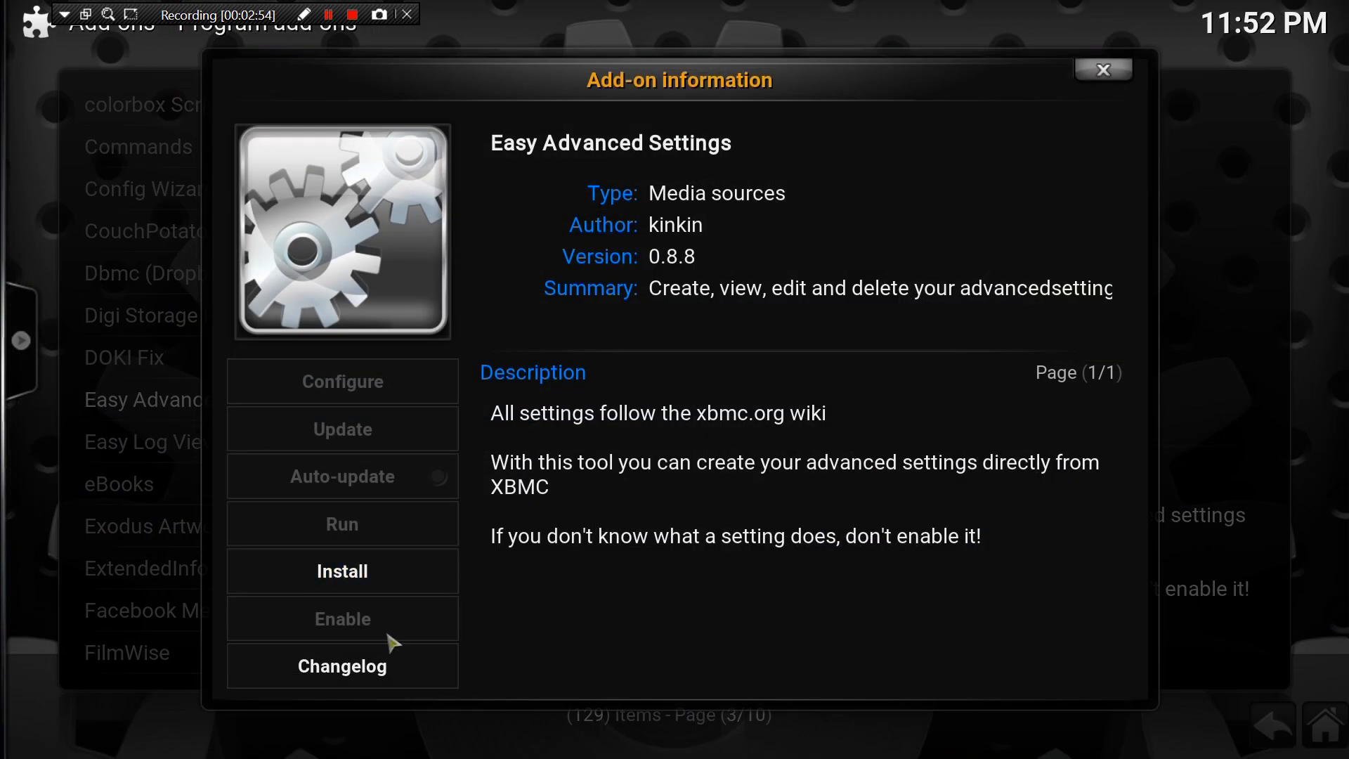
click(342, 570)
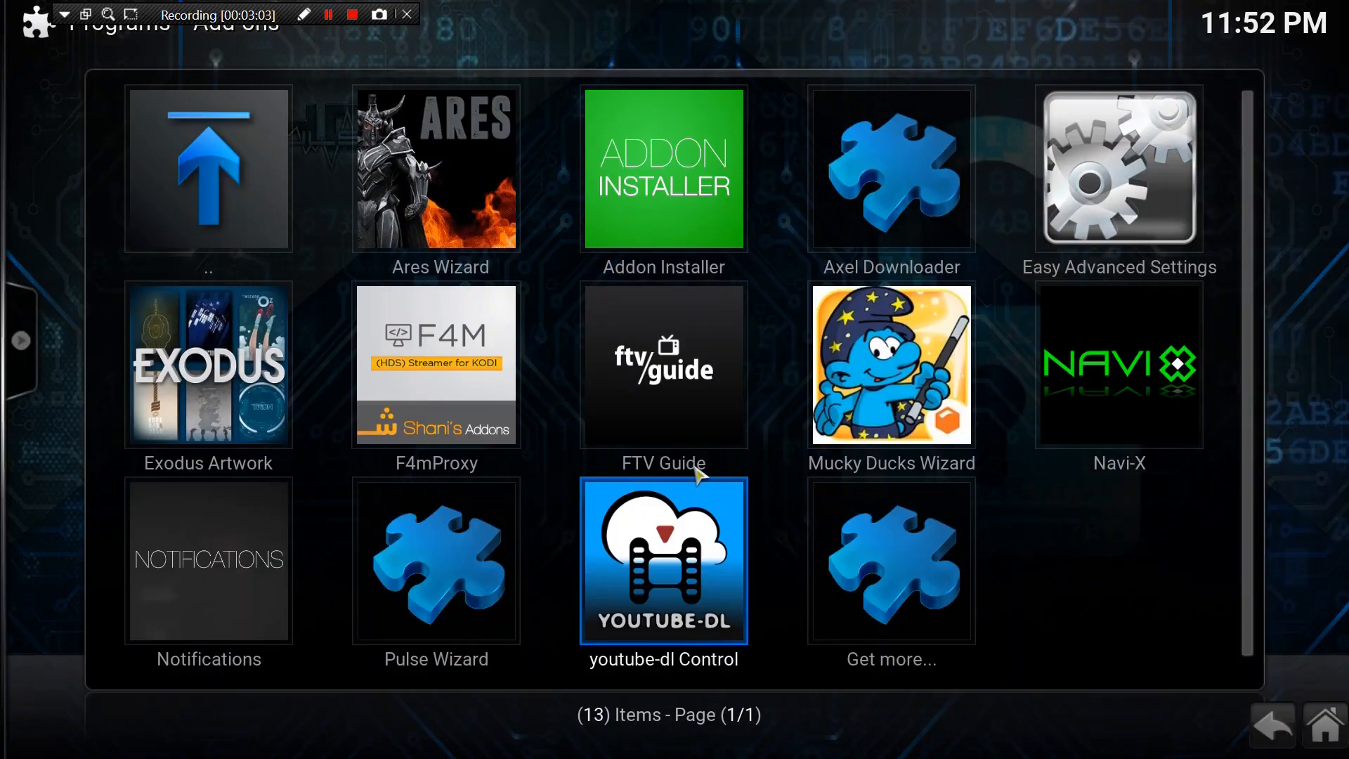
mouse_move(1118, 169)
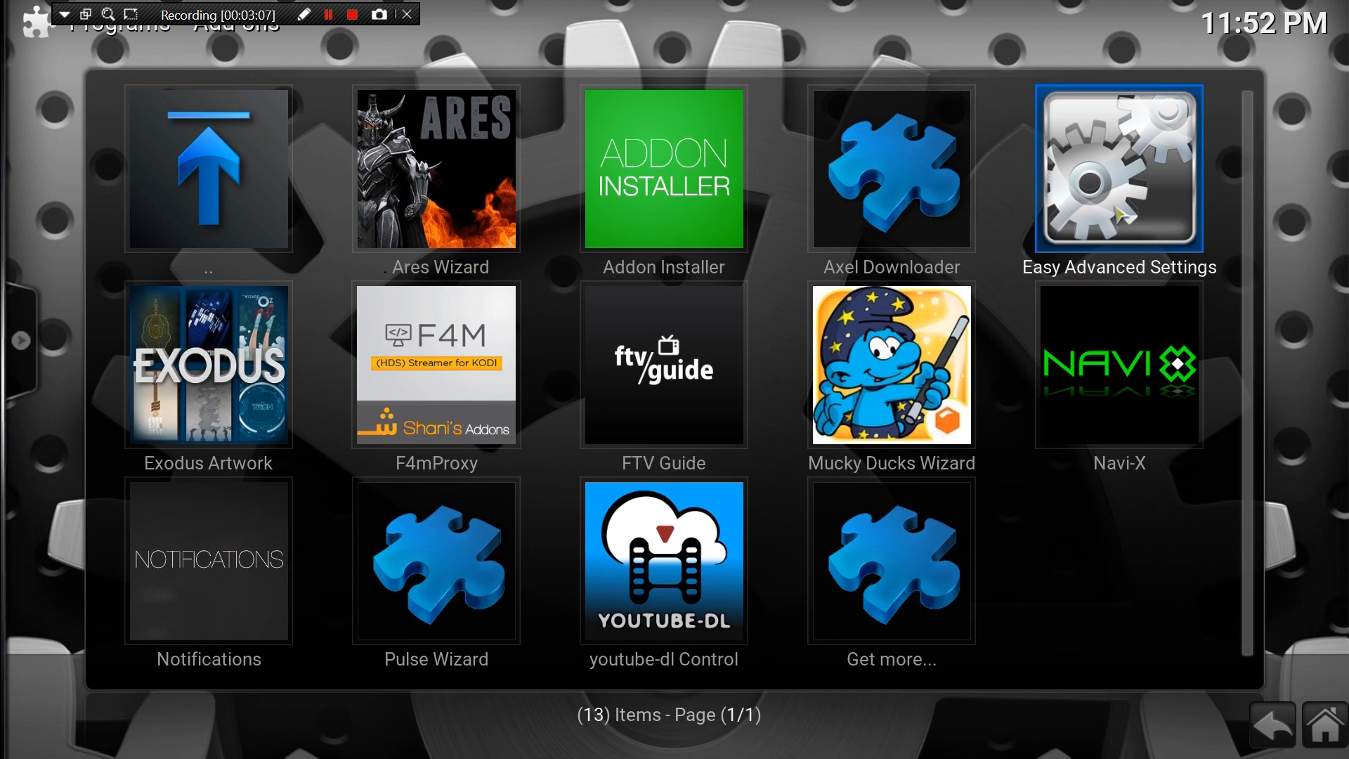
Step: Launch Easy Advanced Settings and choose Edit Settings
click(1118, 167)
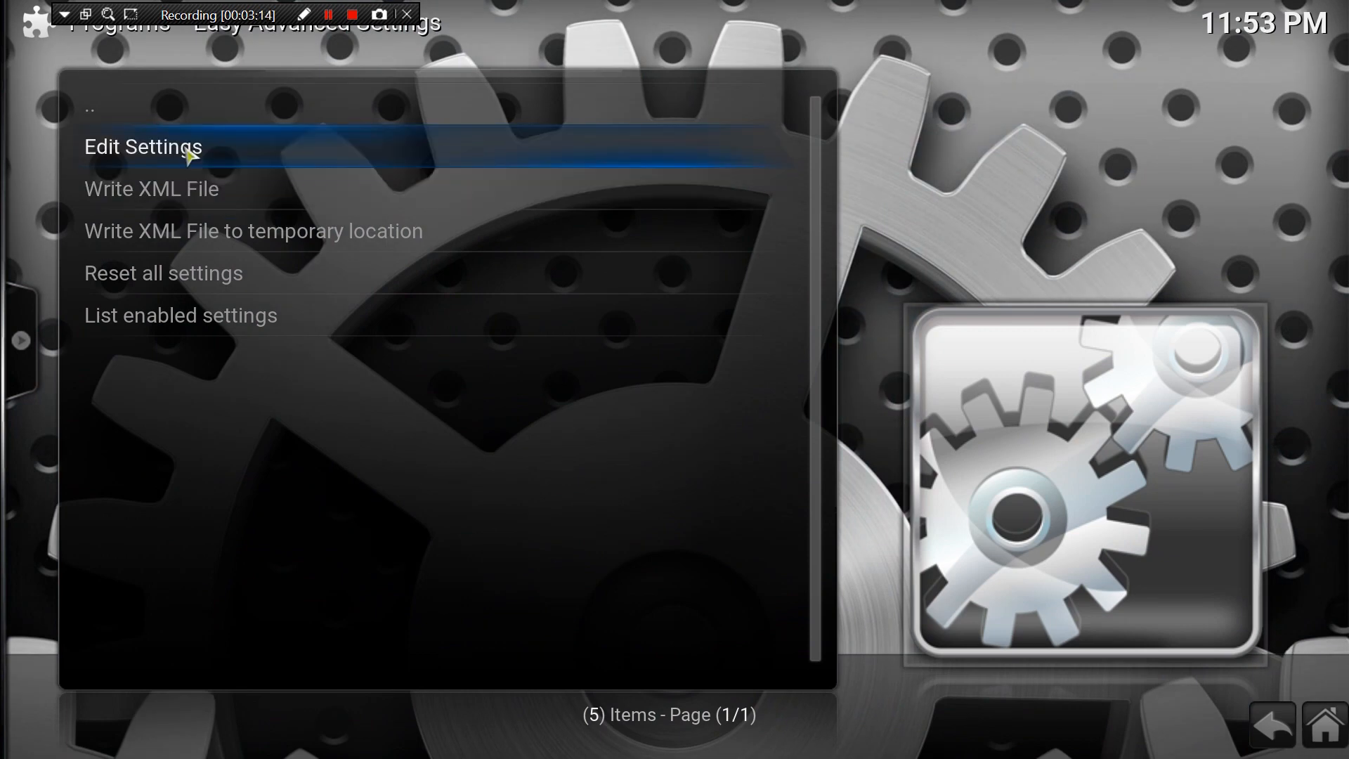
click(143, 147)
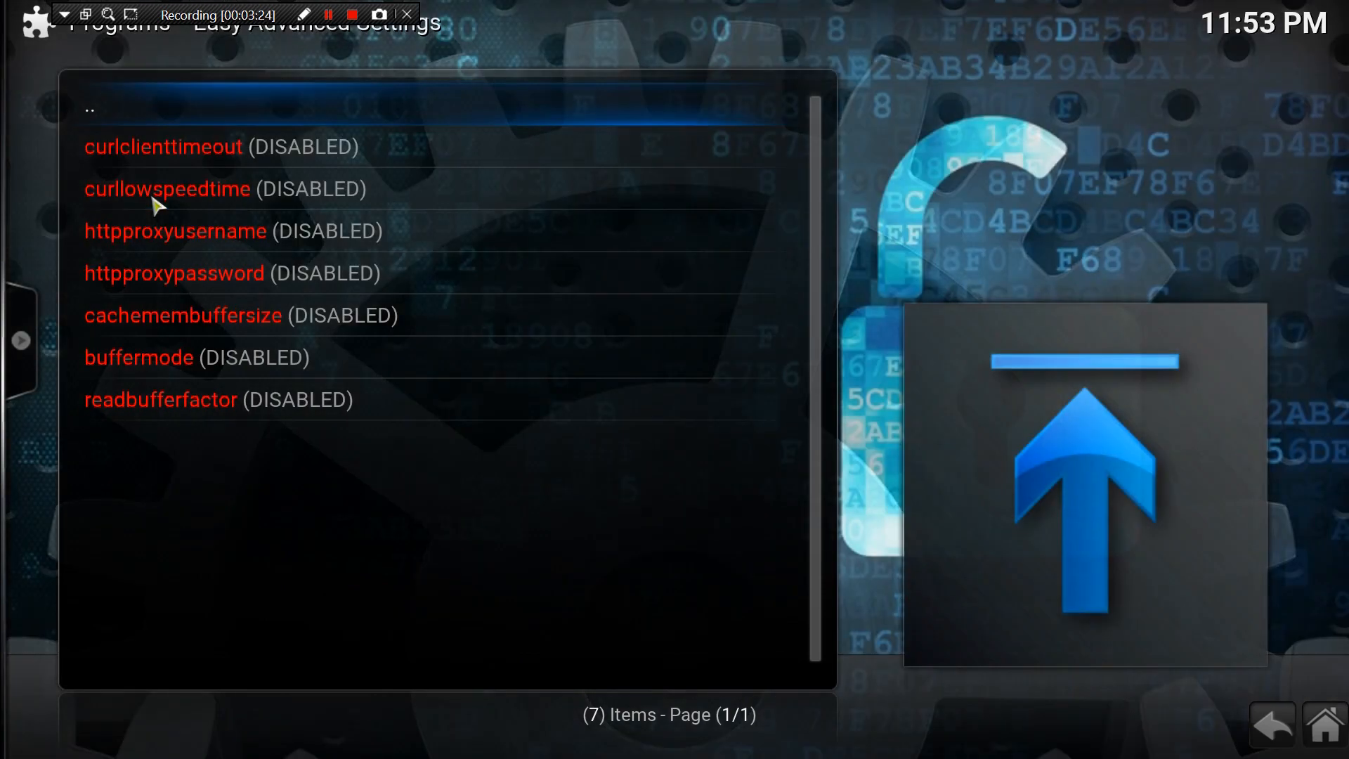
Step: Enter 10 for both curlclienttimeout and curllowspeedtime on the keypad
click(163, 146)
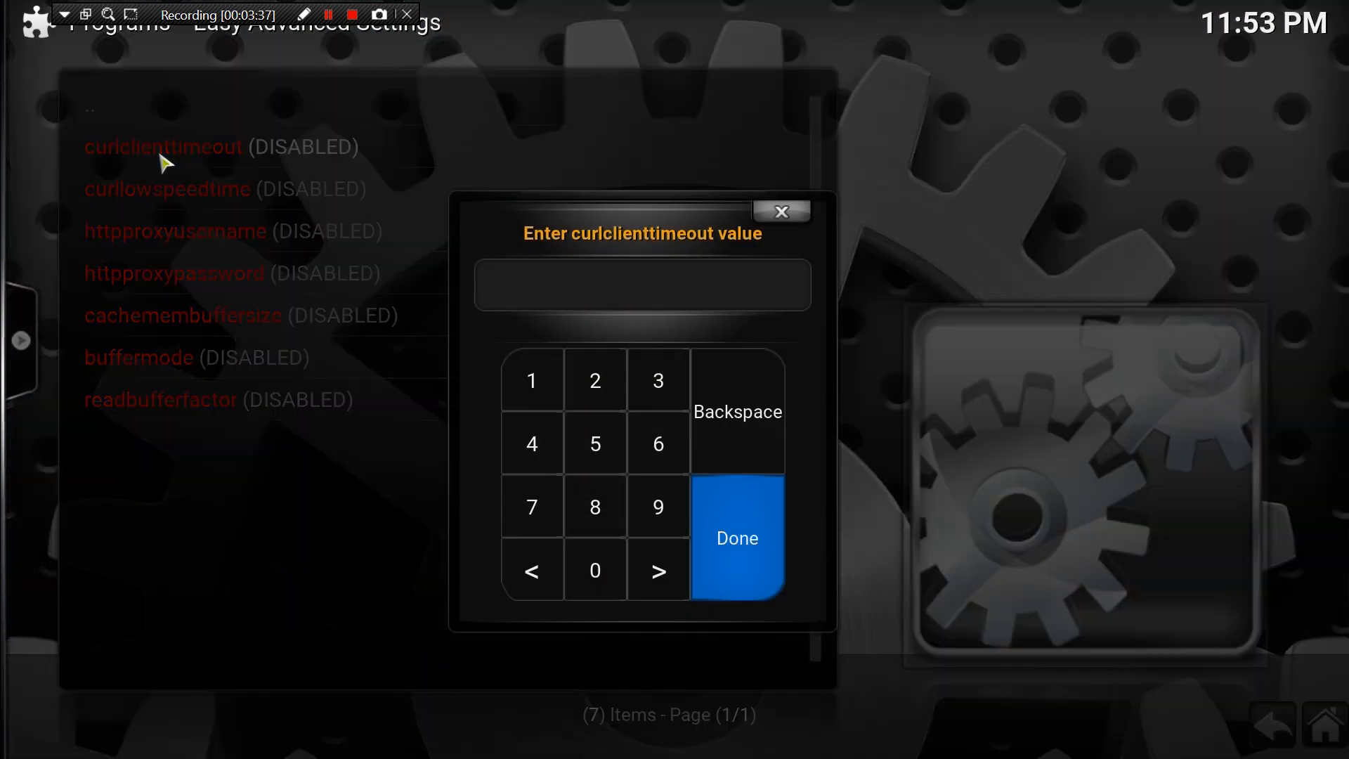
mouse_move(456, 364)
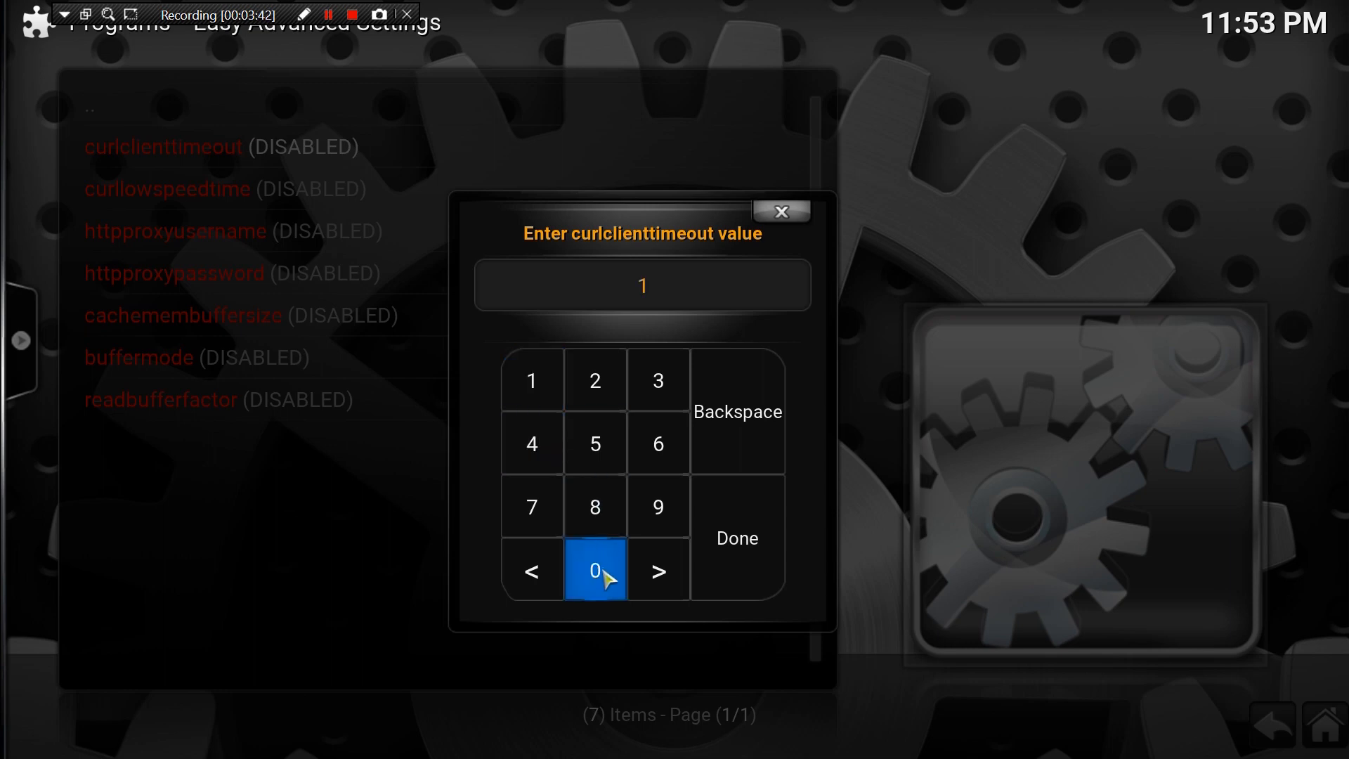
click(735, 537)
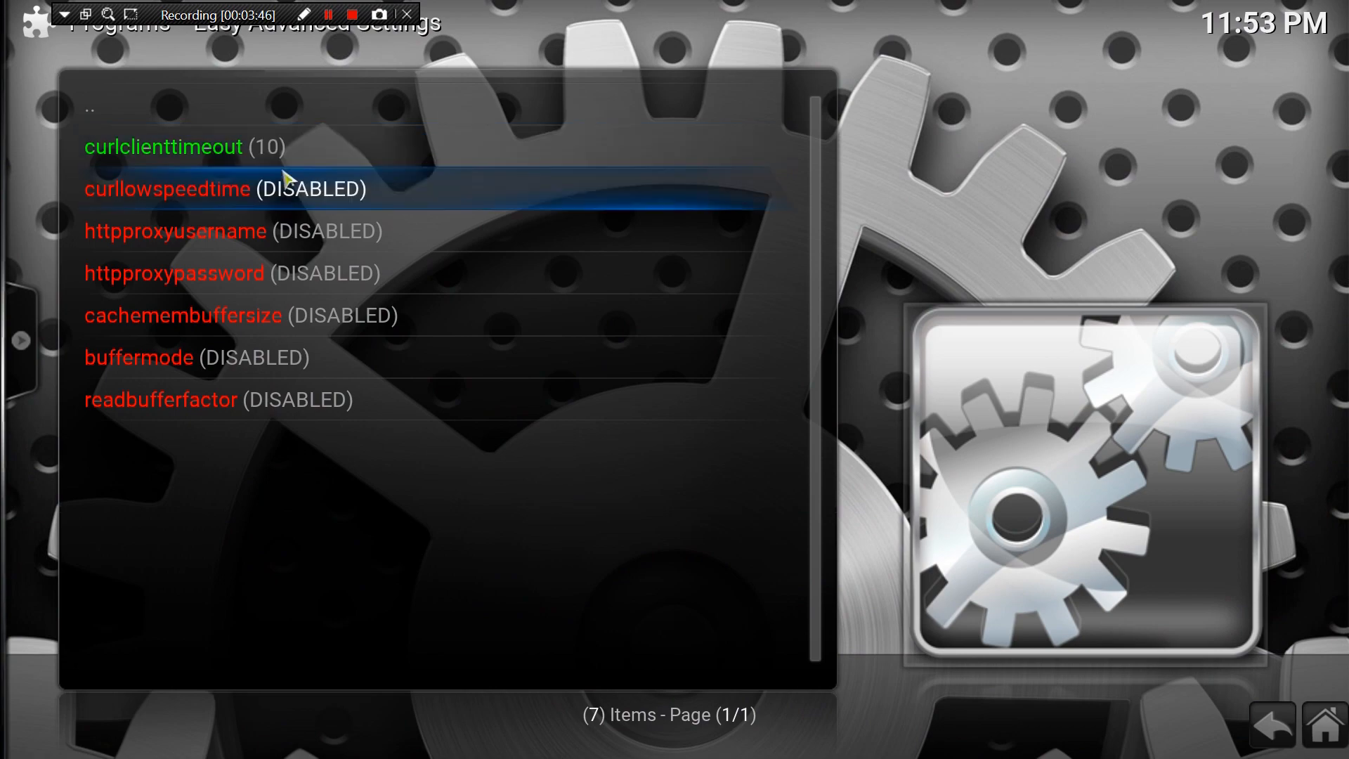
mouse_move(217, 195)
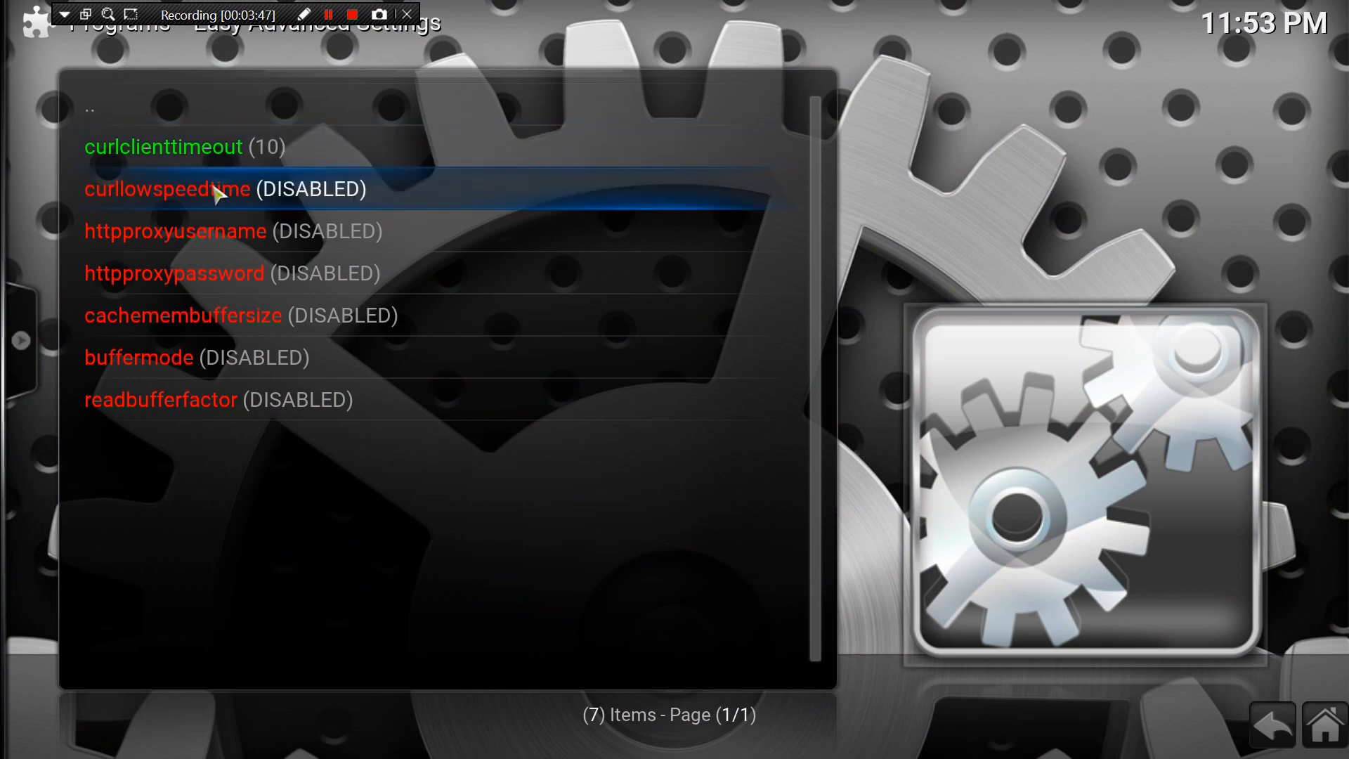
click(167, 188)
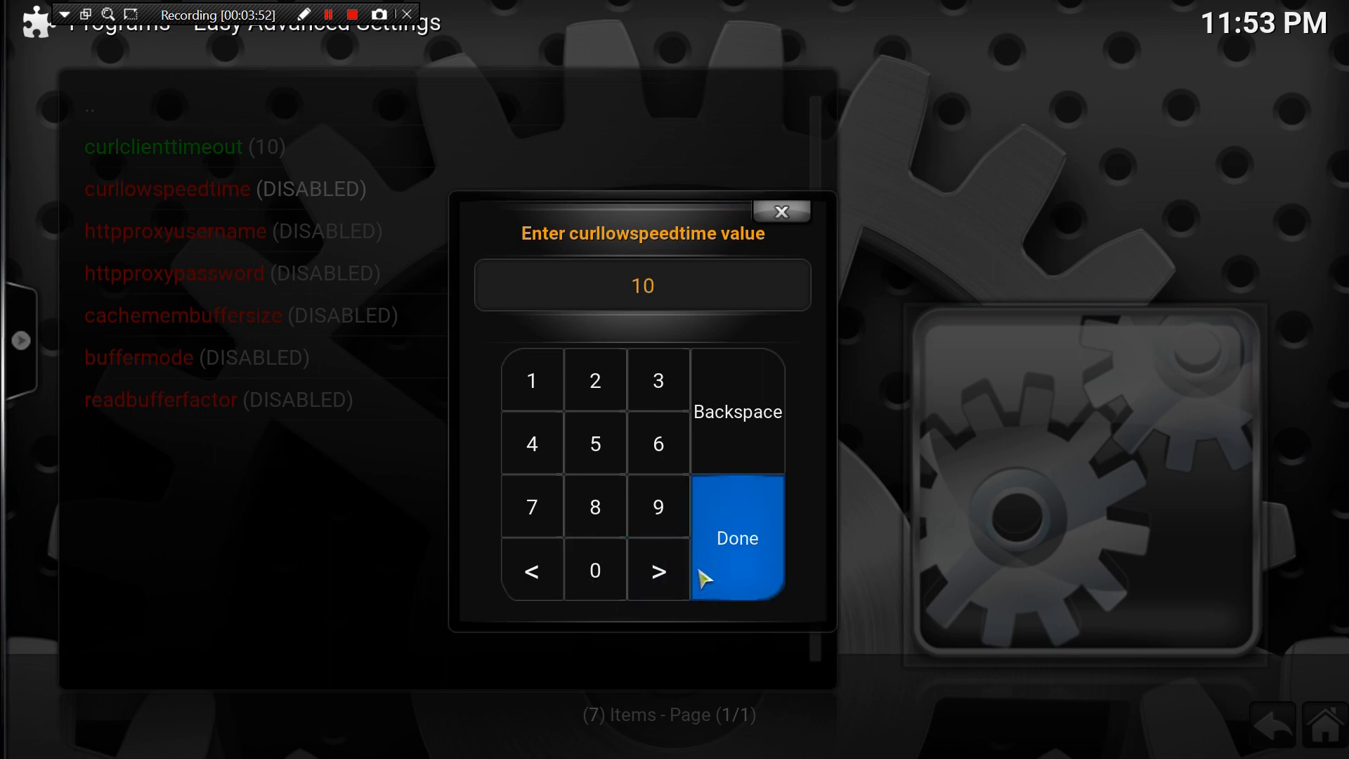
click(736, 537)
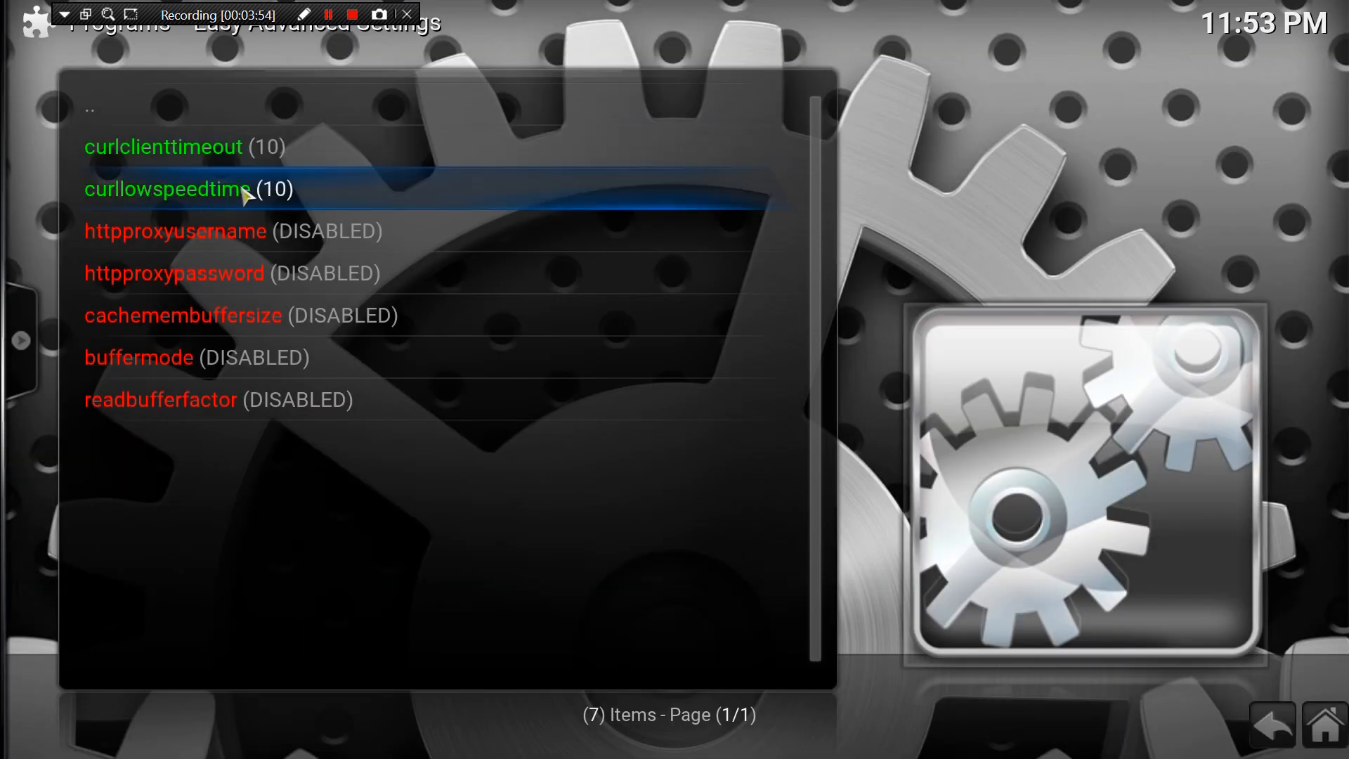
key(Down)
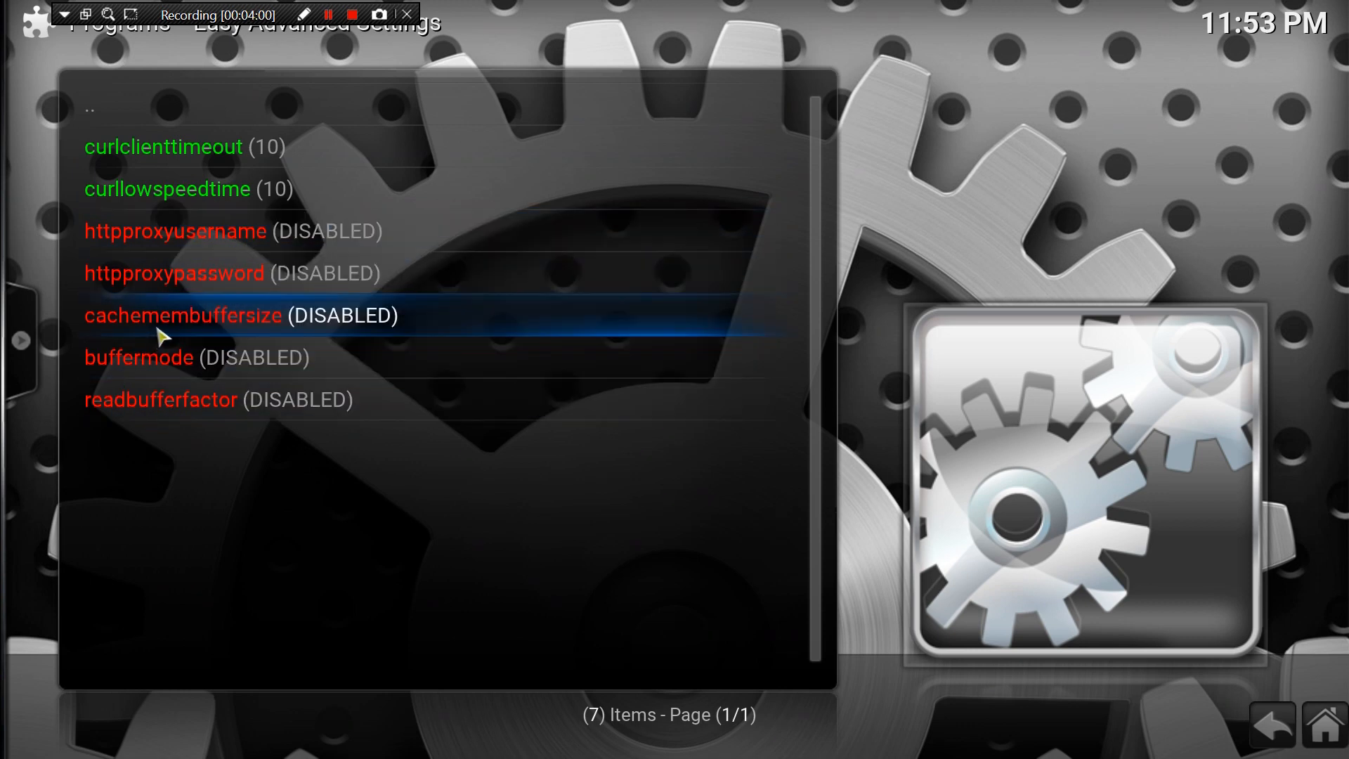
mouse_move(227, 305)
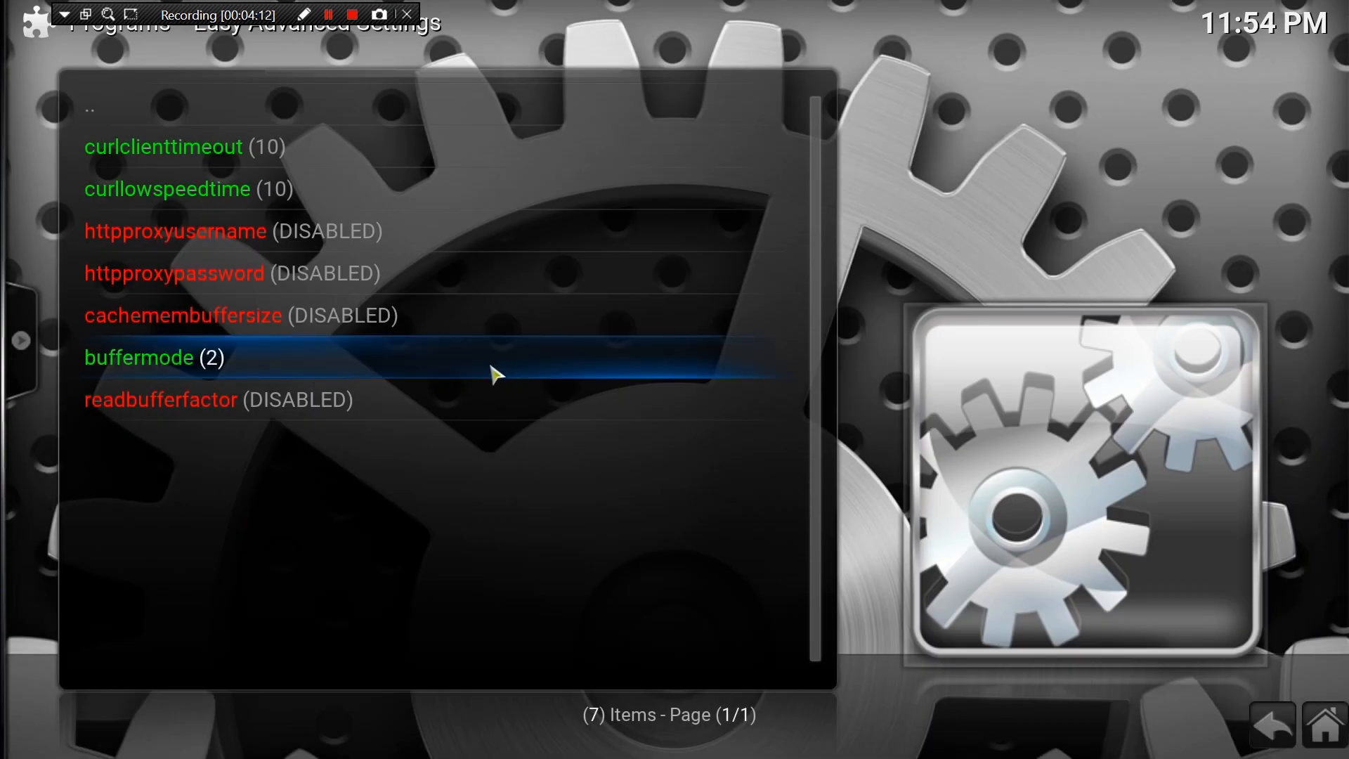
Step: Move the selection down from buffermode to readbufferfactor
key(Down)
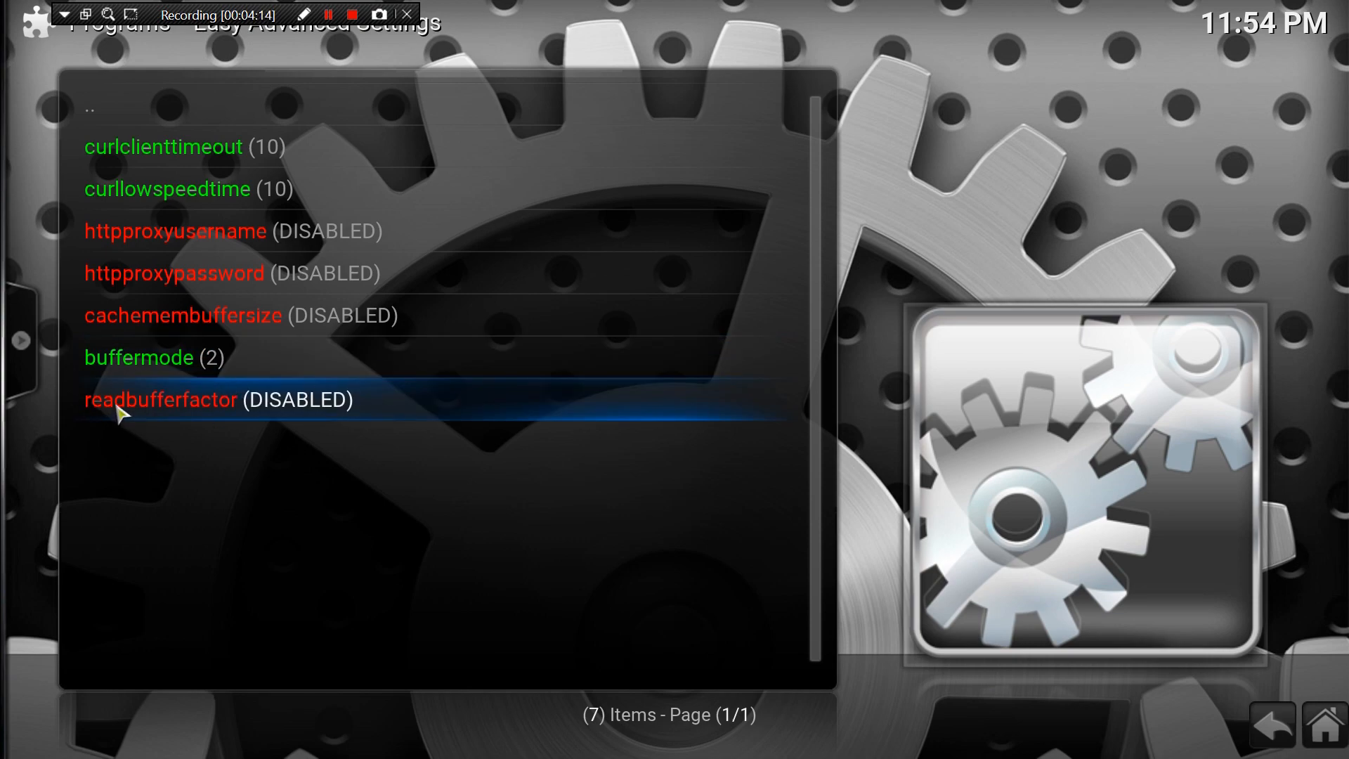
Step: Clear the DISABLED placeholder from readbufferfactor and enter 5 as its value
click(161, 399)
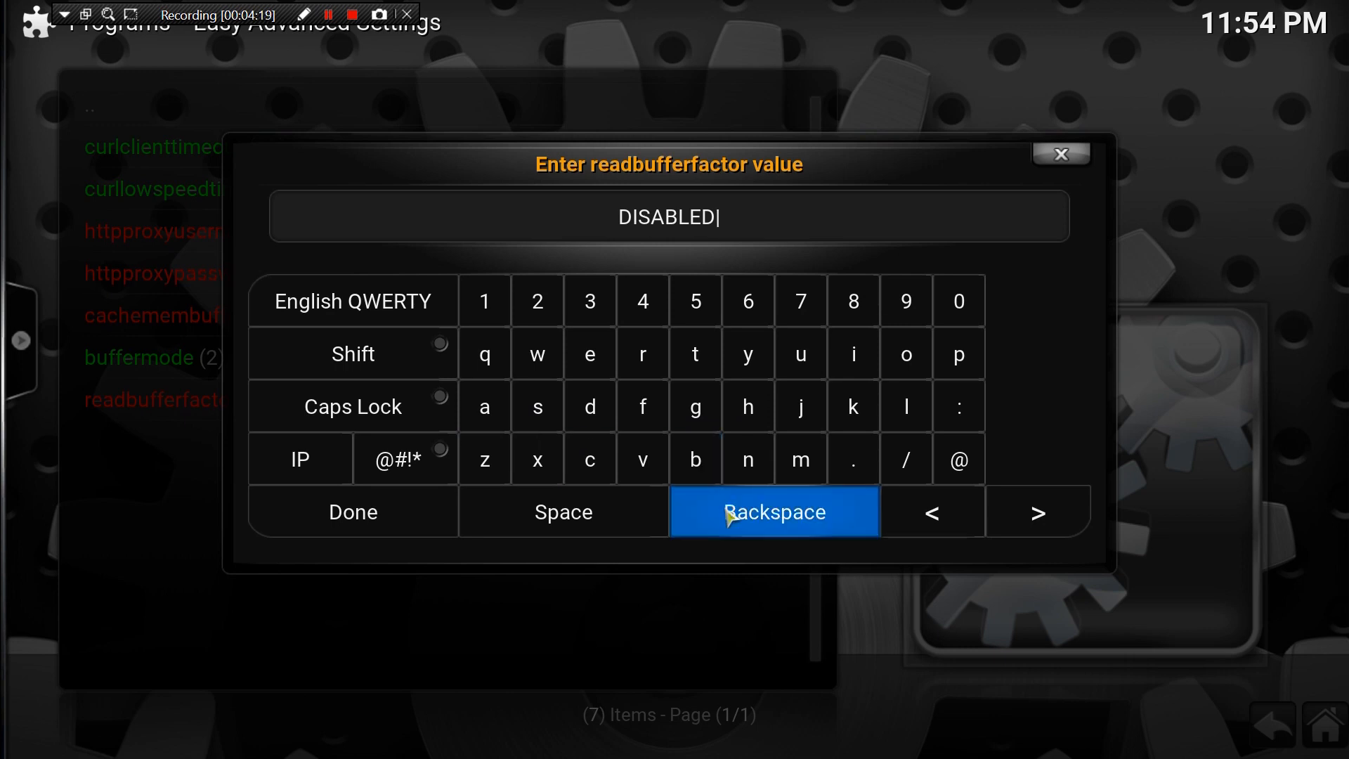
click(772, 511)
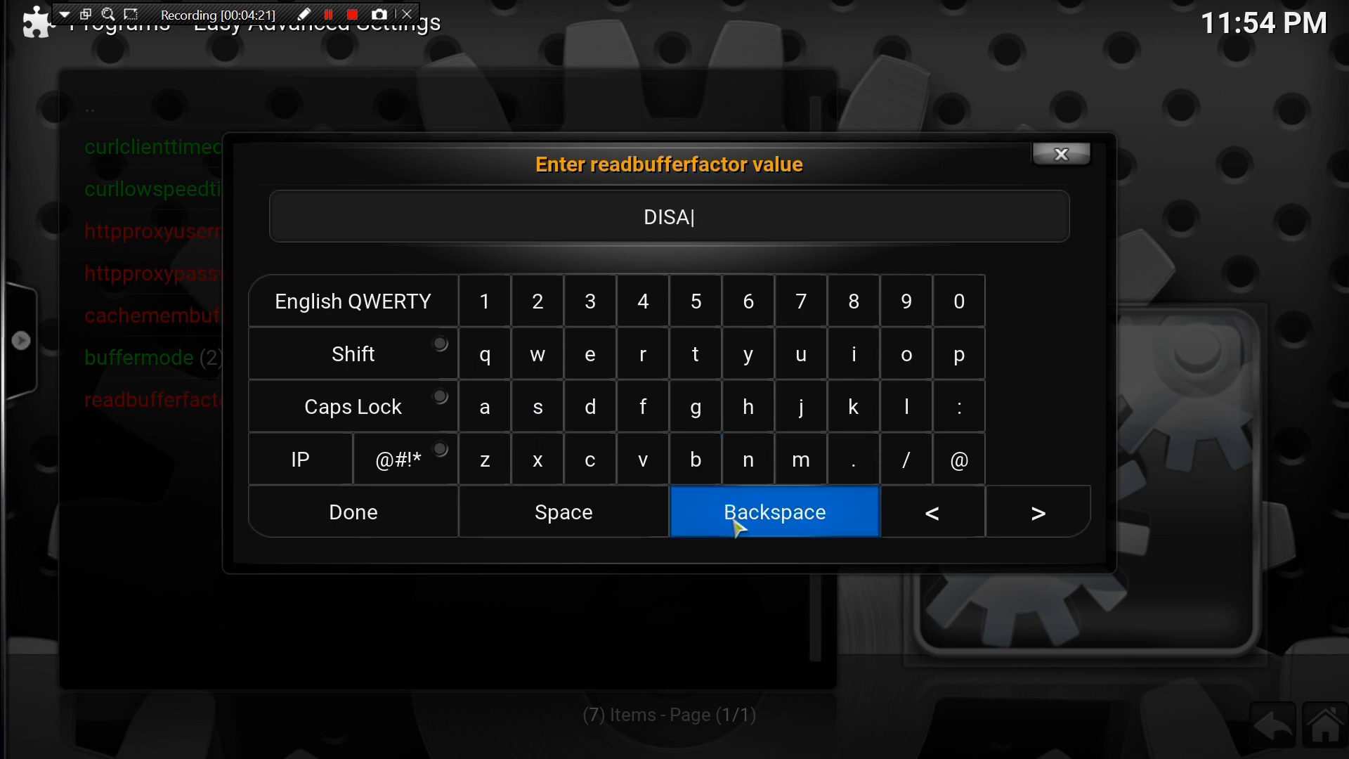
click(771, 511)
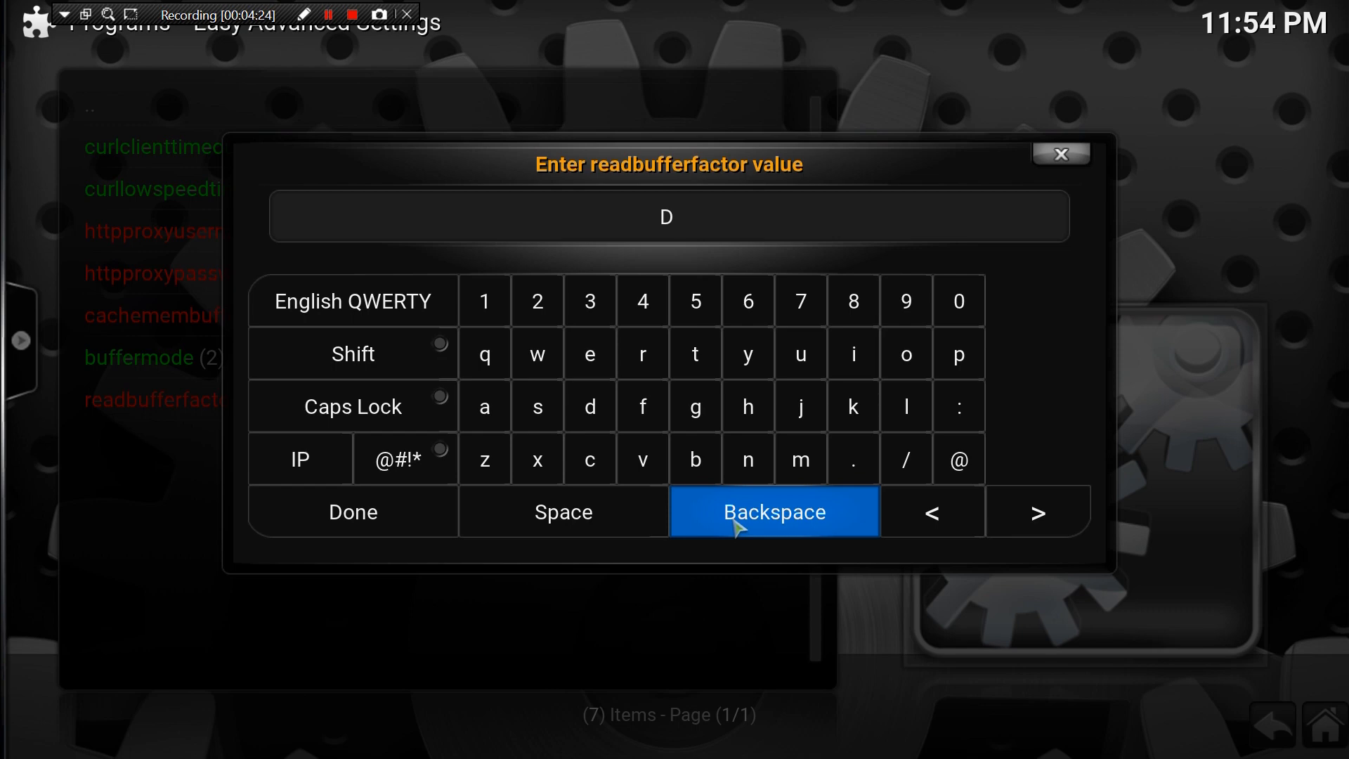
click(771, 510)
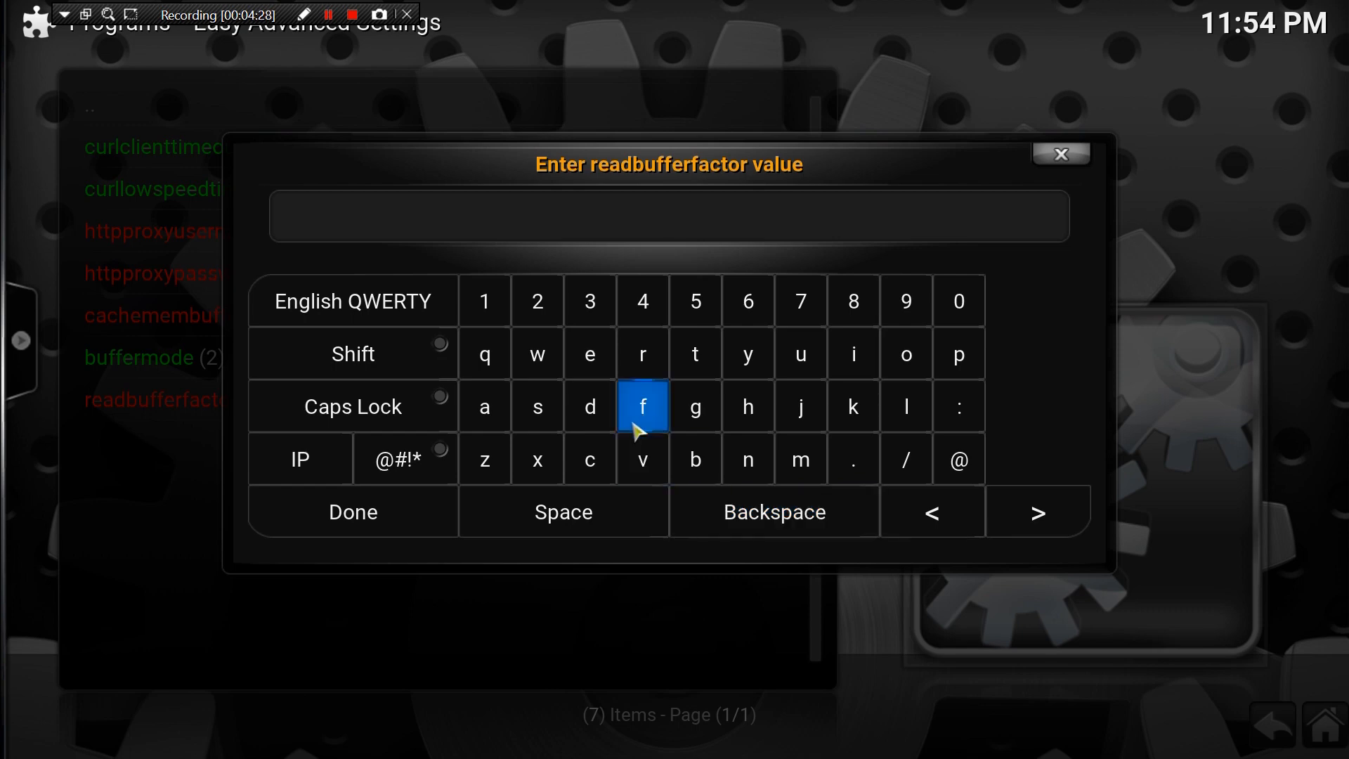
click(694, 300)
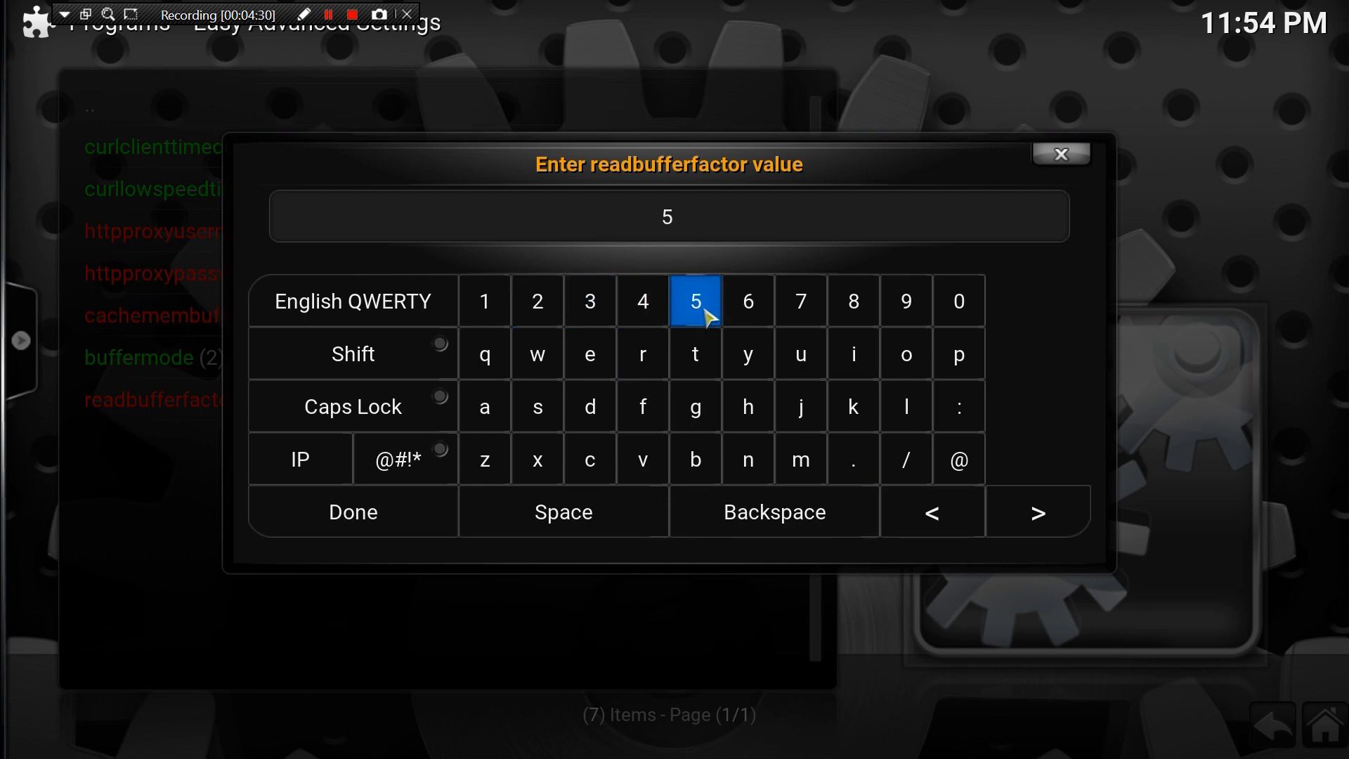
click(351, 512)
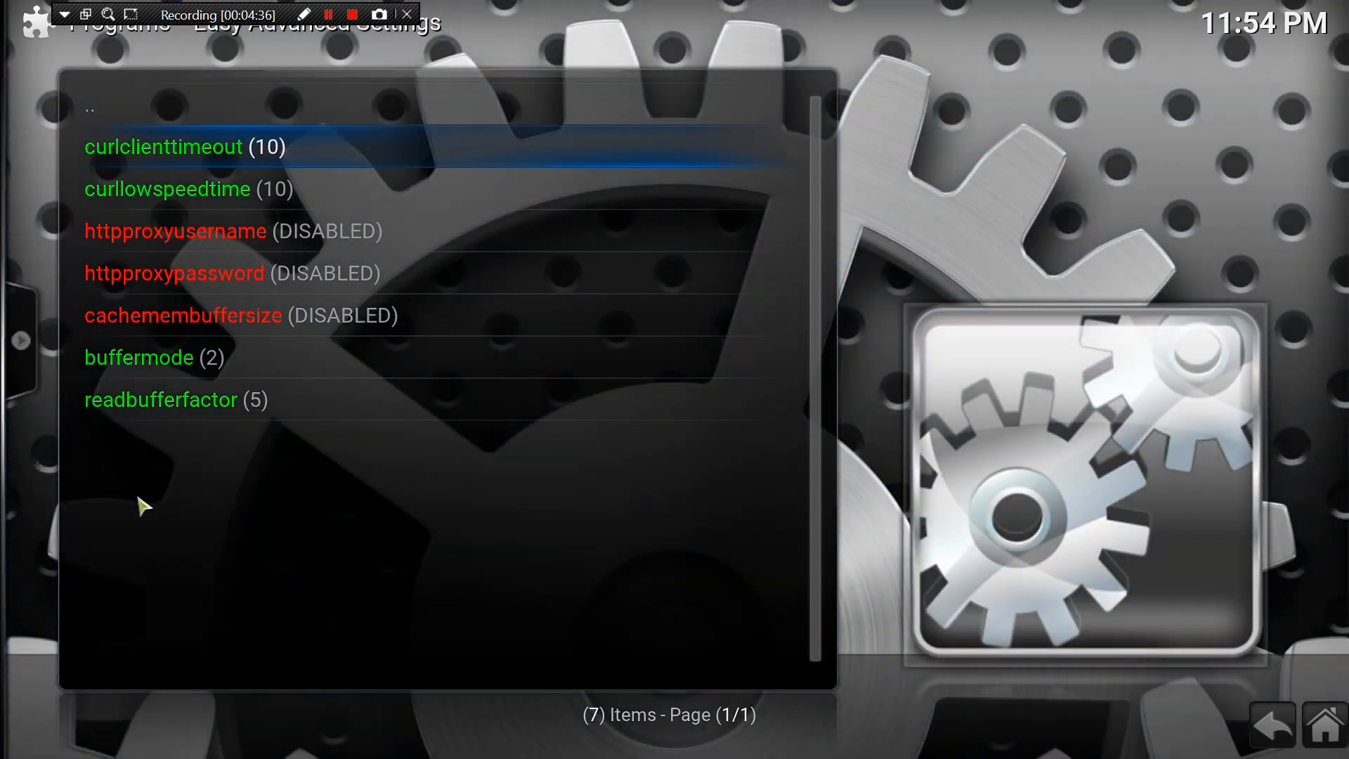
mouse_move(159, 481)
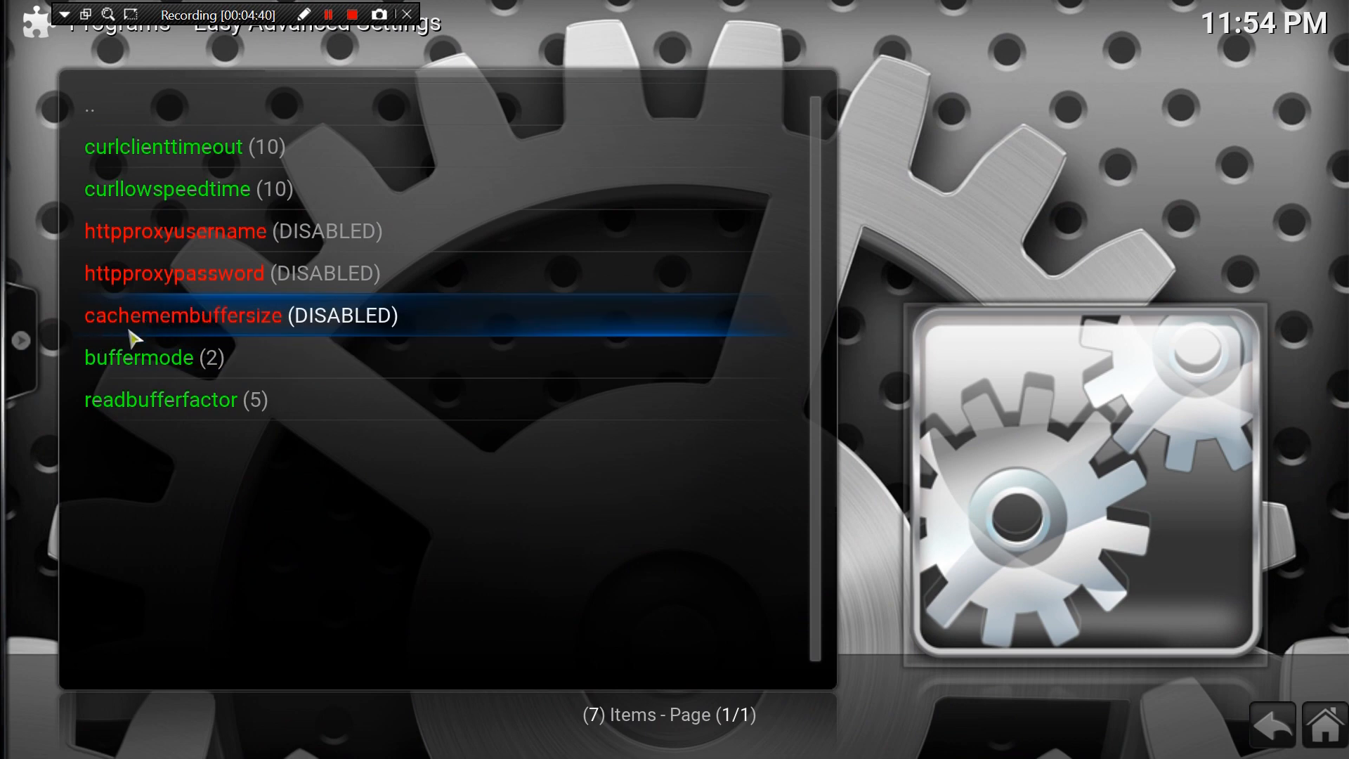
mouse_move(130, 340)
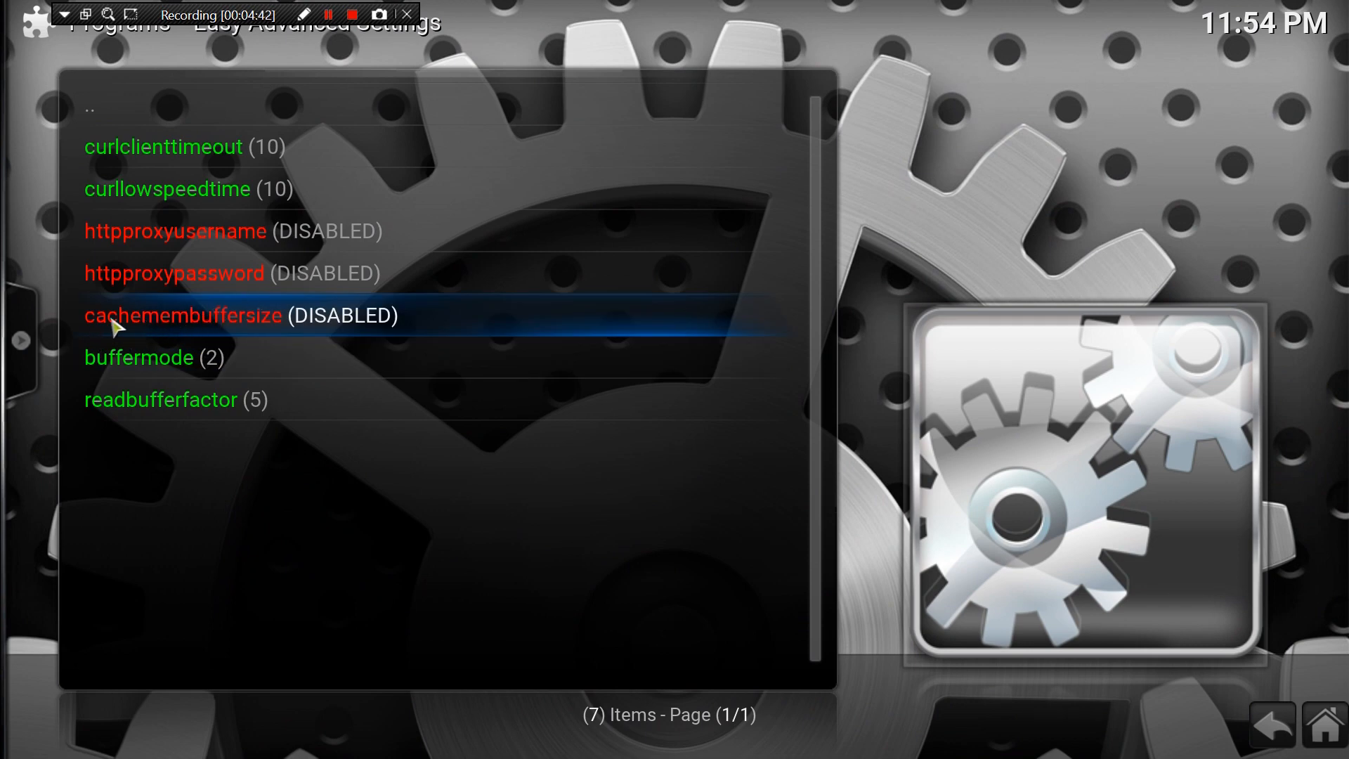
mouse_move(258, 327)
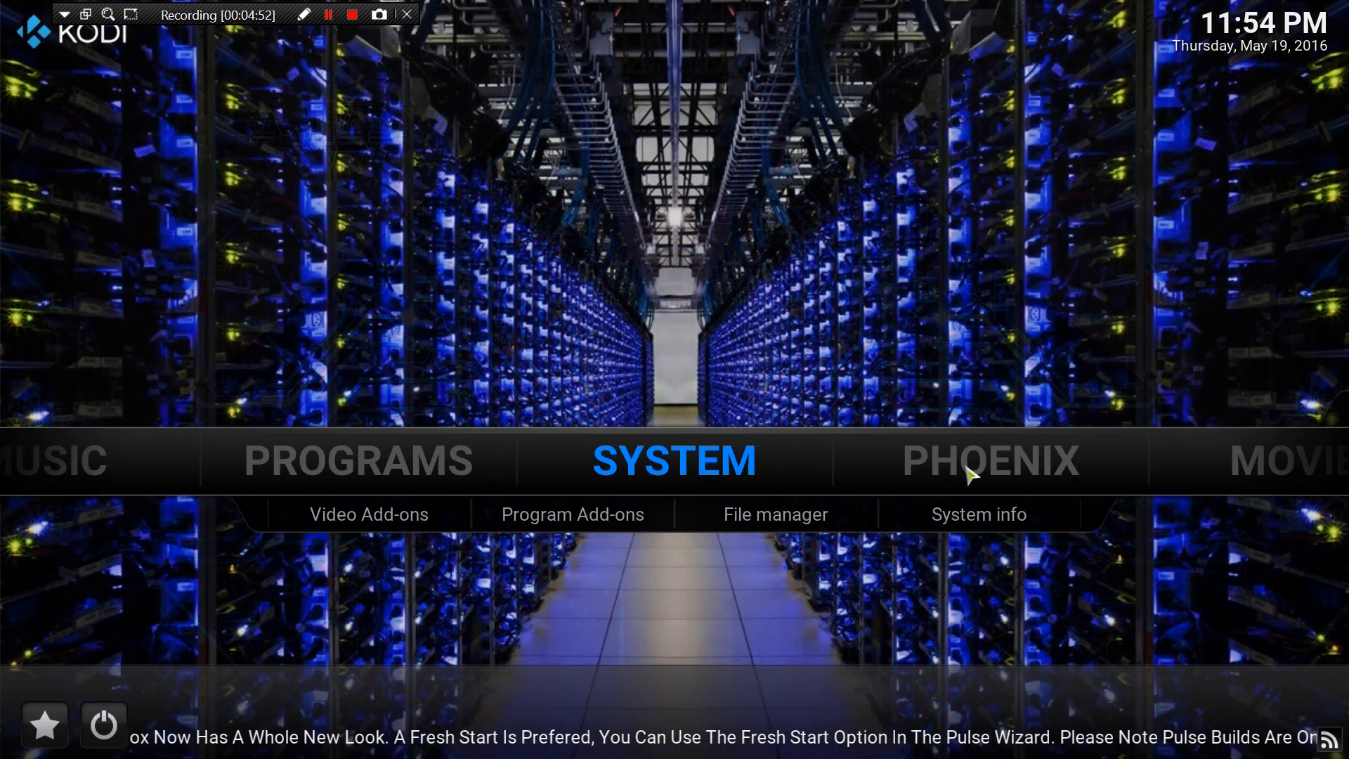
Step: Open the System info overview from the home screen's System section
click(977, 513)
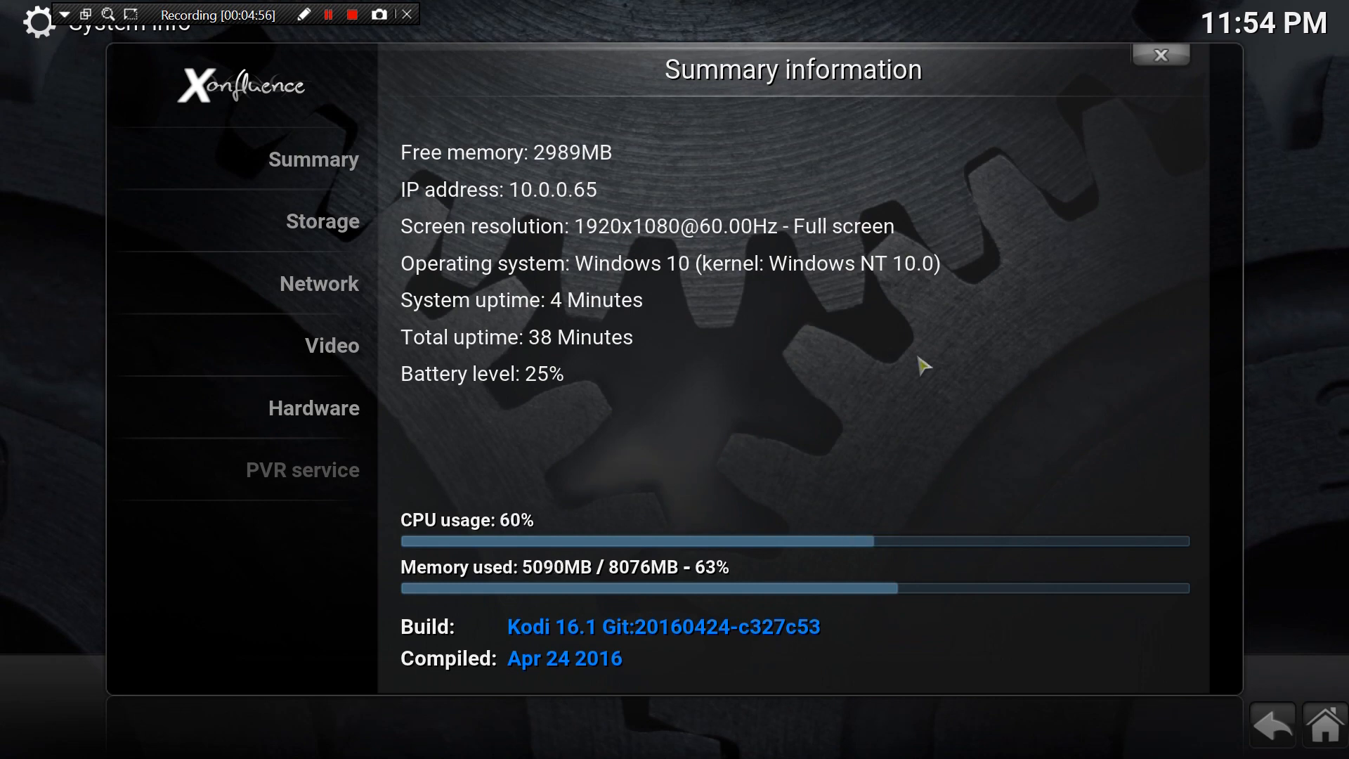
Step: View the Storage page, return to Summary, then leave System info
click(323, 222)
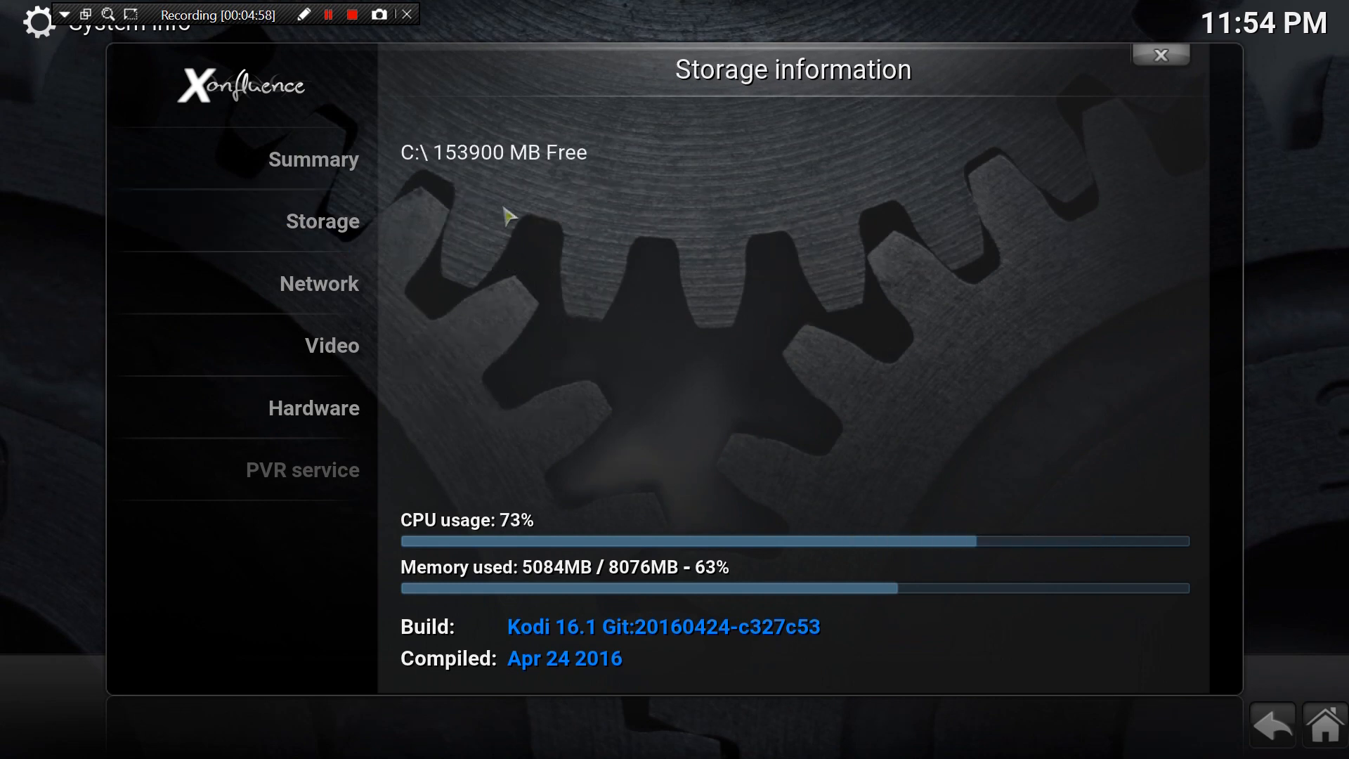
click(313, 159)
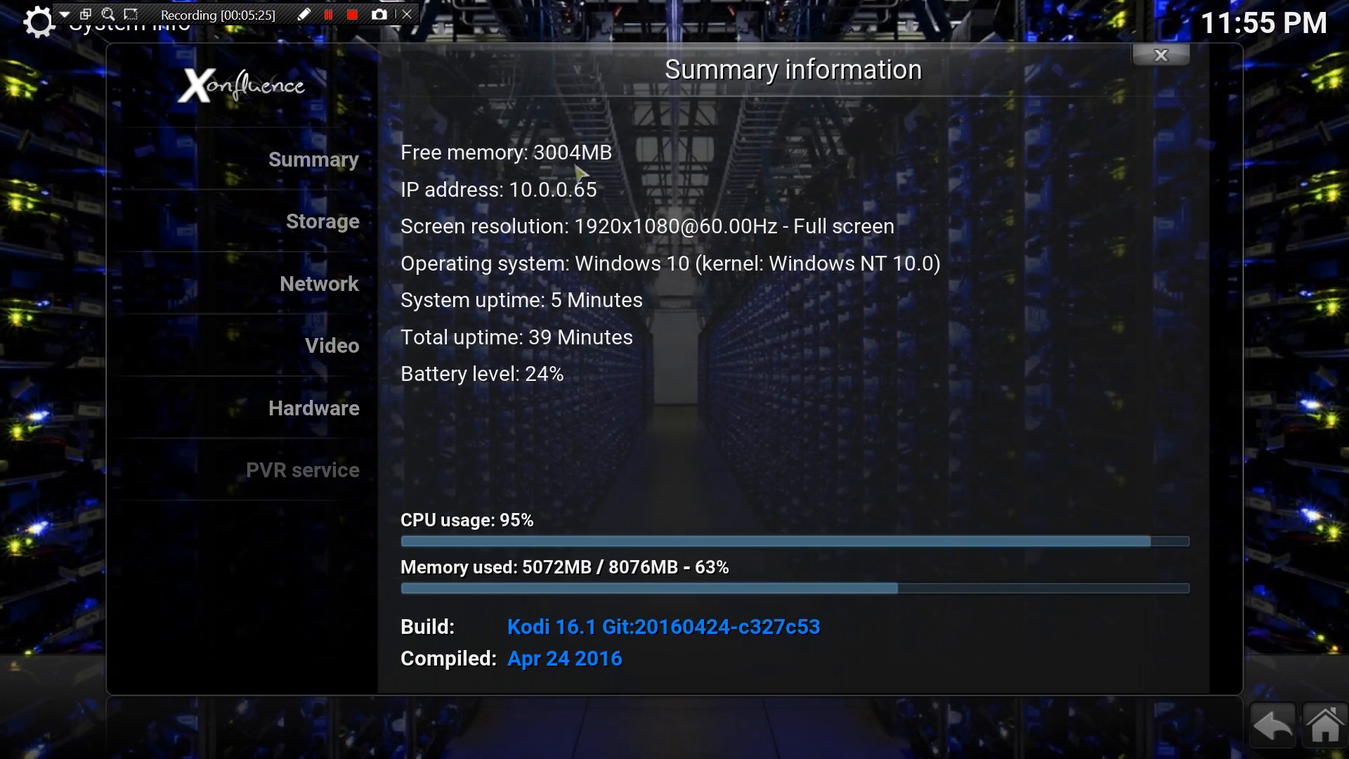
click(1160, 55)
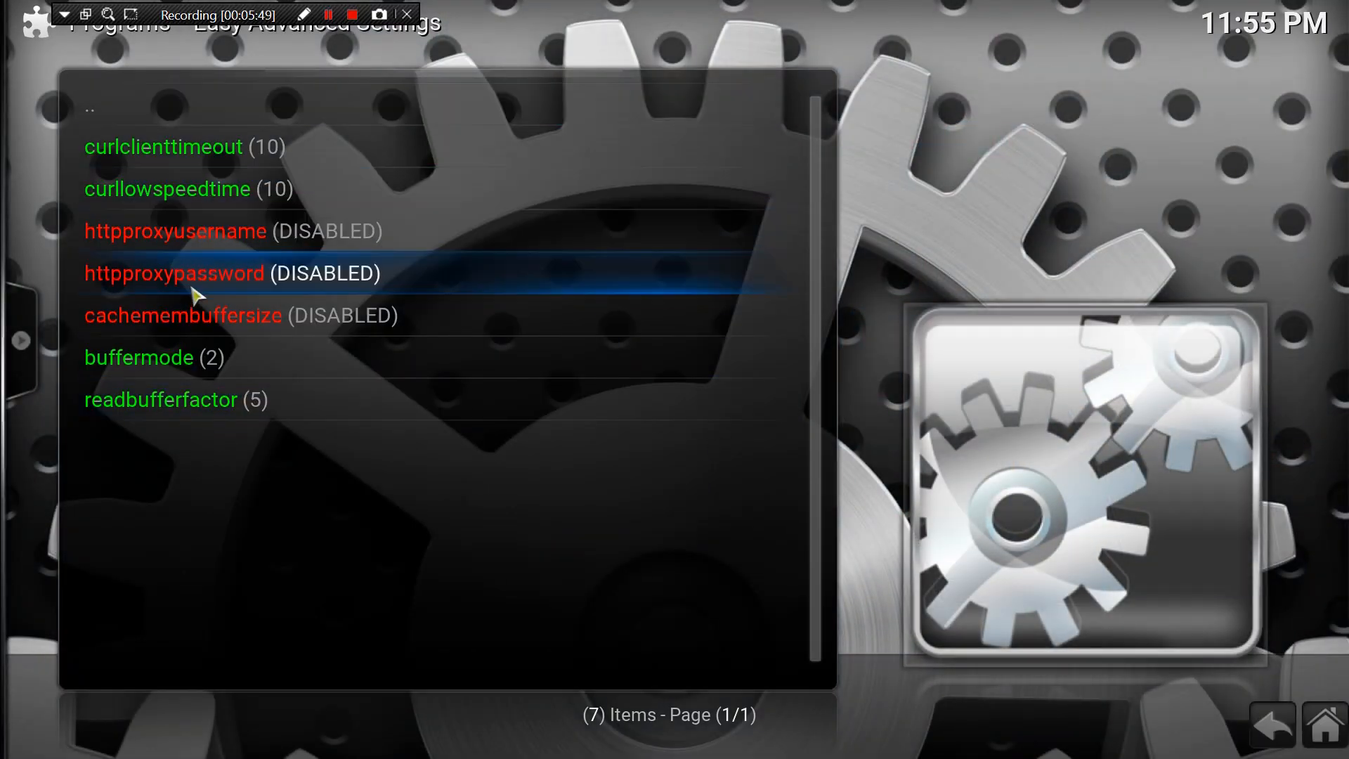
Step: Select cachemembuffersize and backspace away its DISABLED placeholder
click(183, 315)
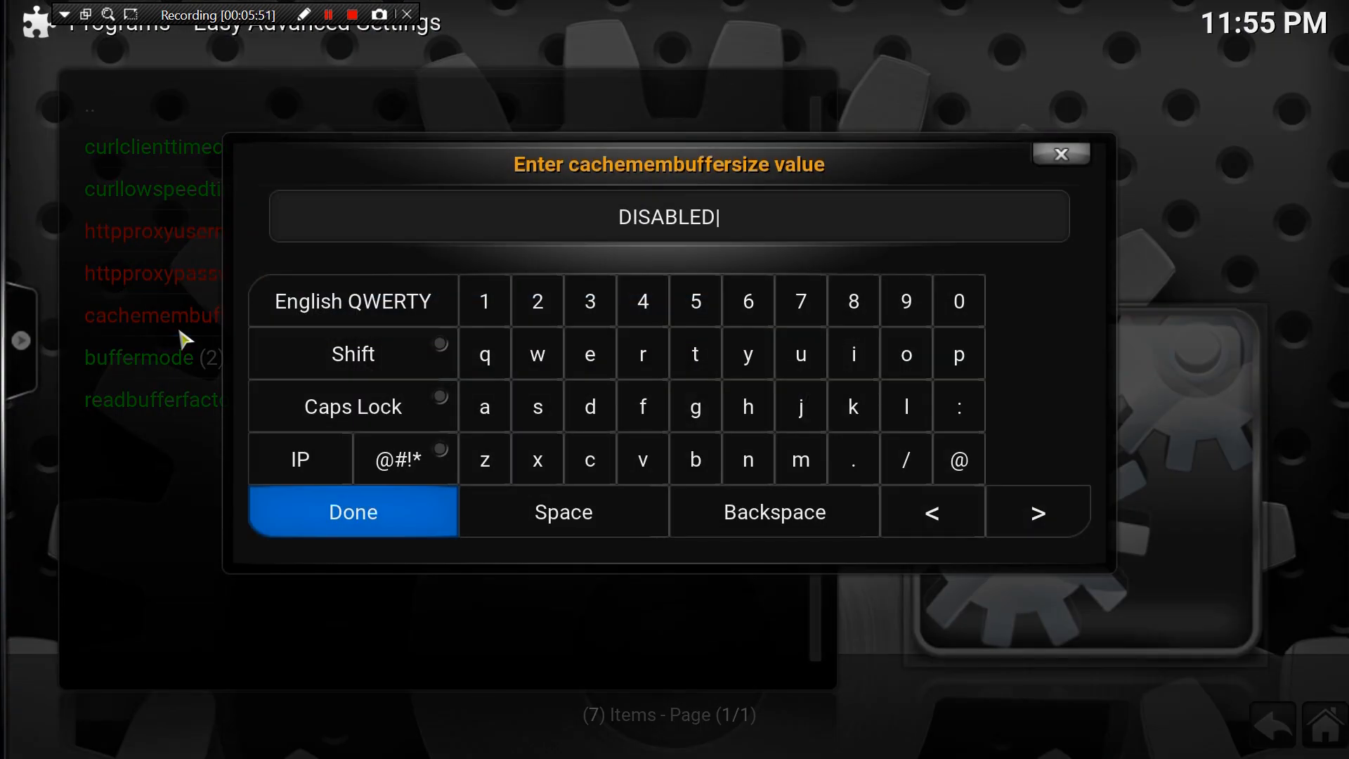
click(771, 511)
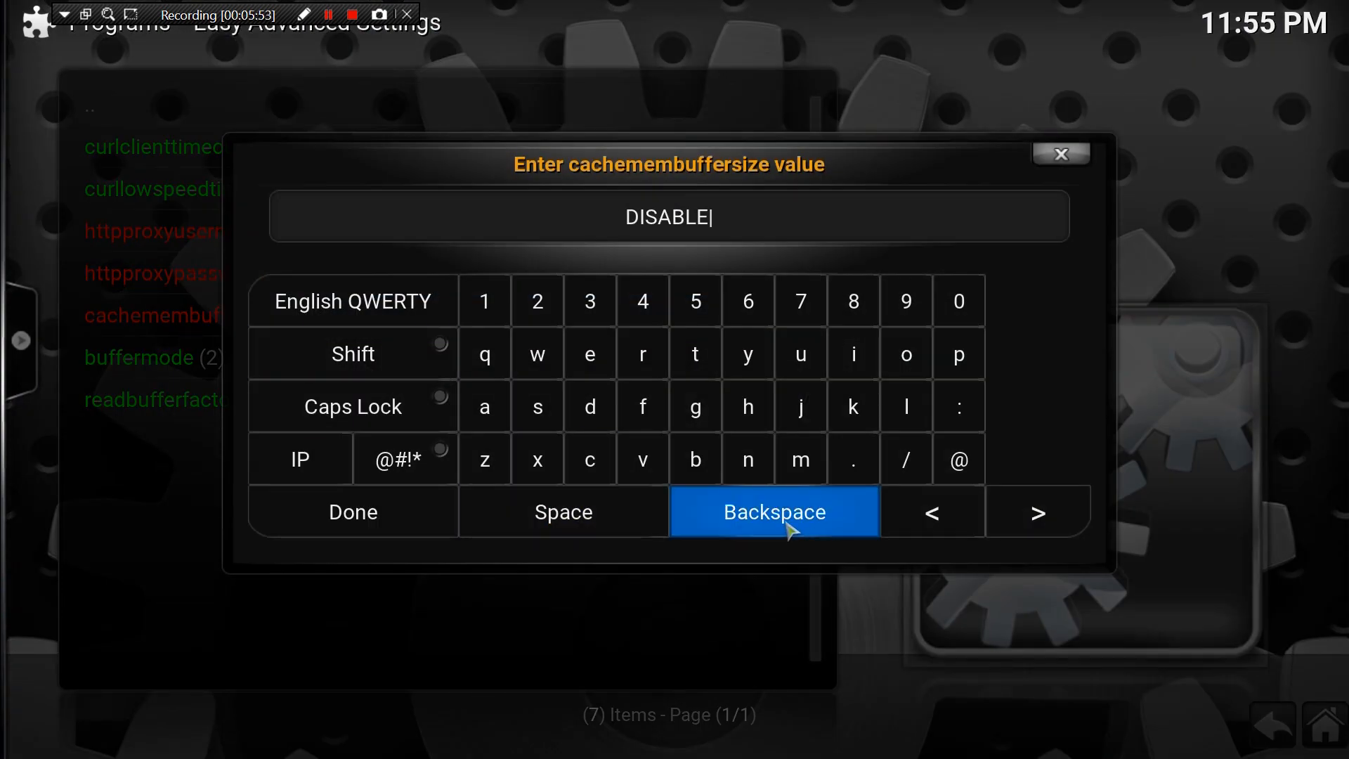
click(772, 511)
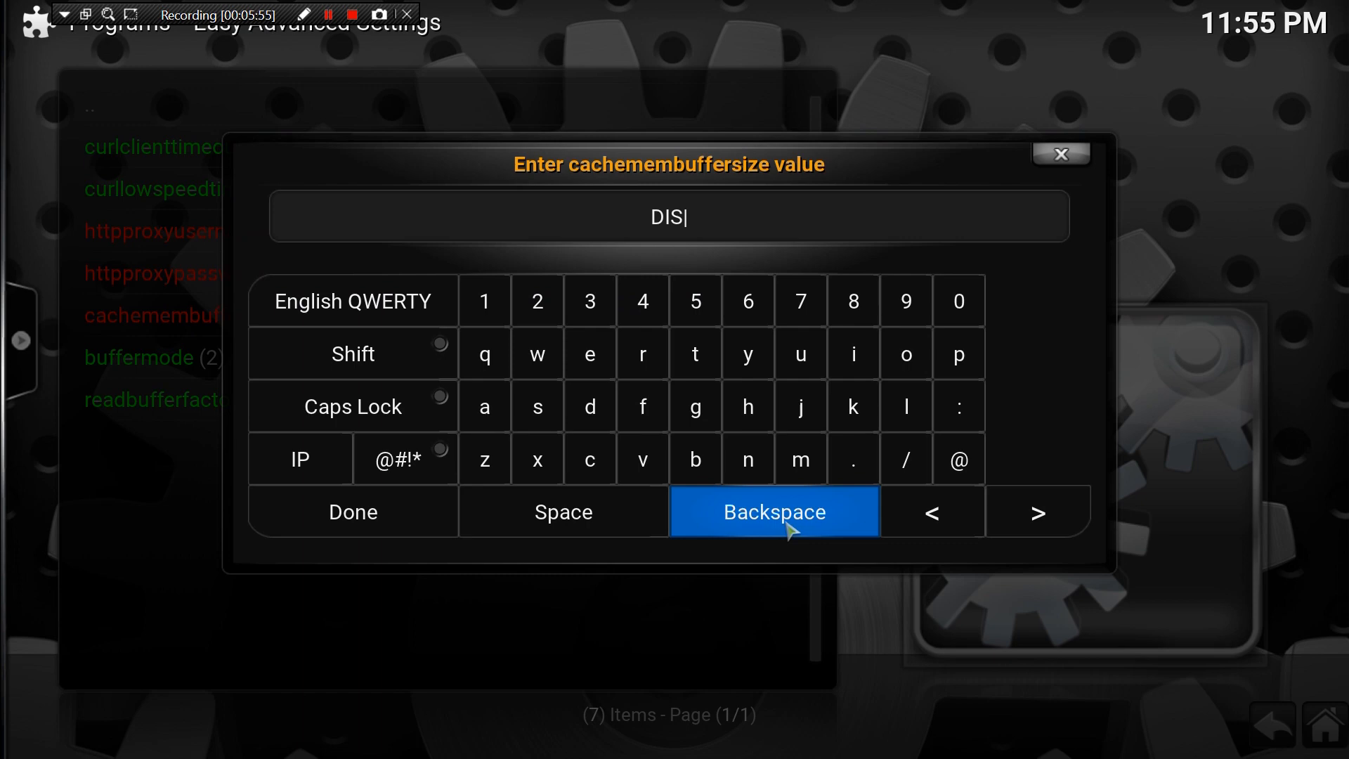
click(771, 511)
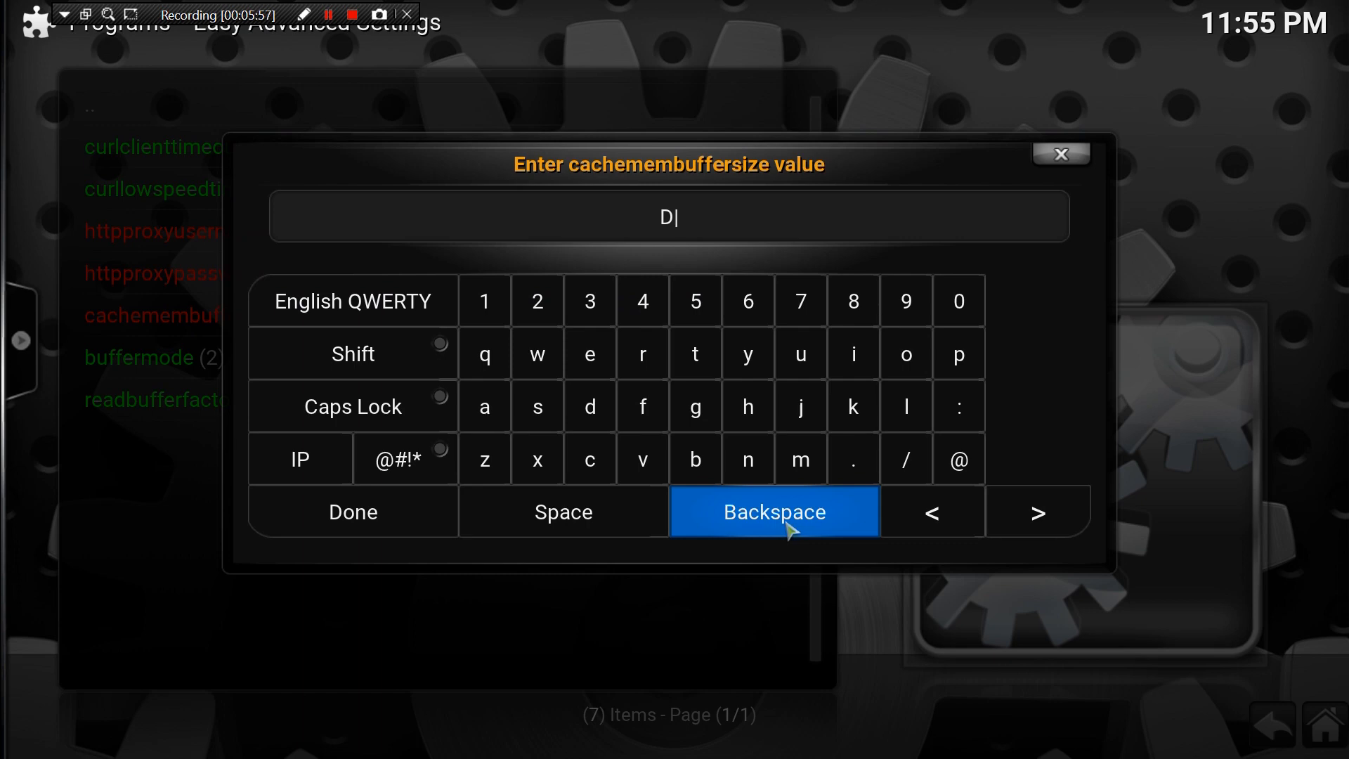
click(773, 510)
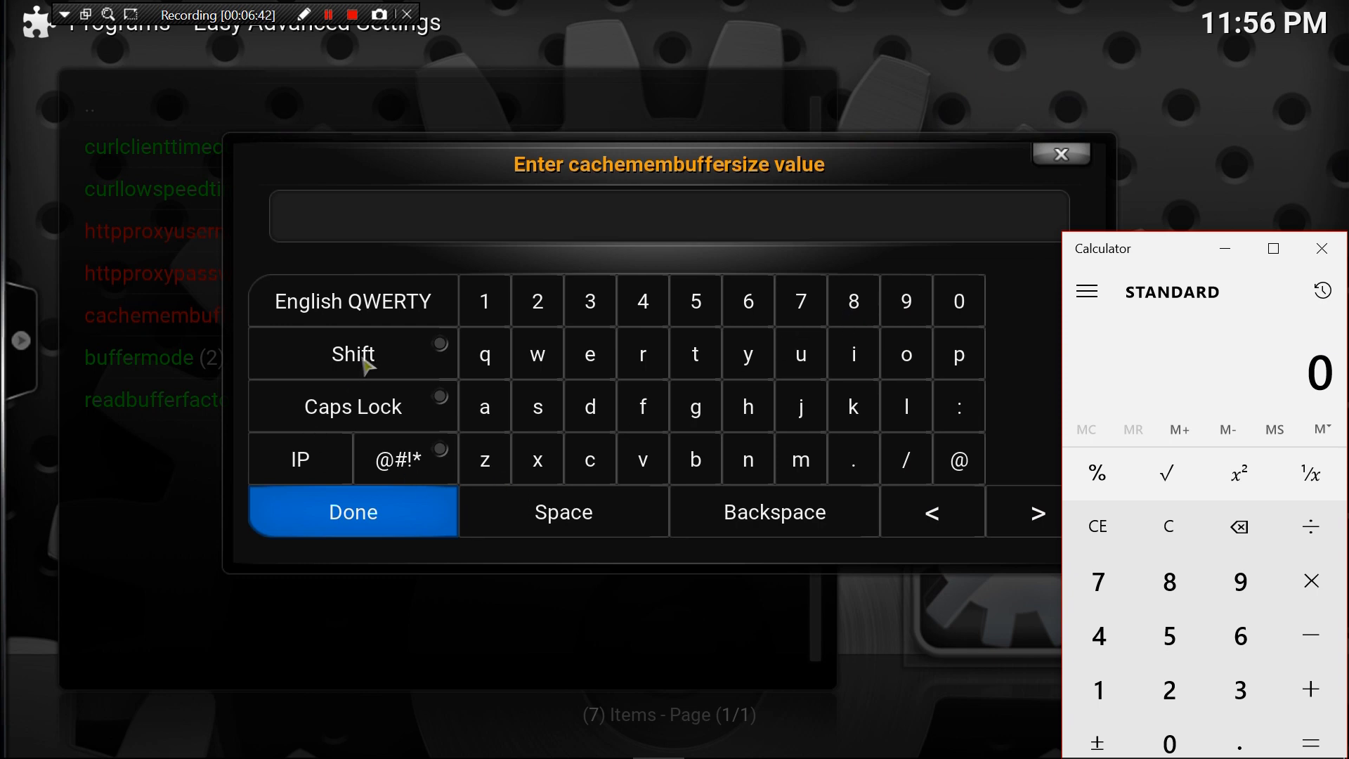
mouse_move(707, 514)
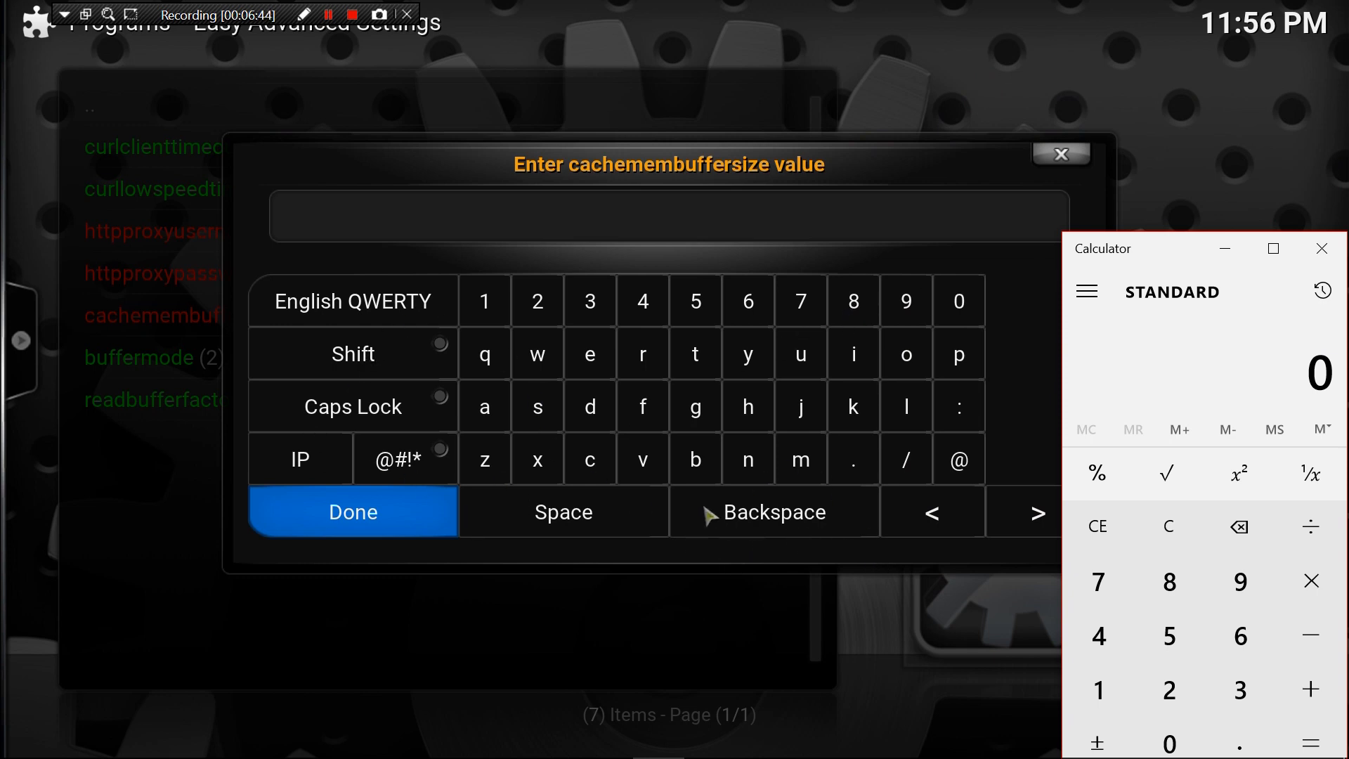
mouse_move(785, 222)
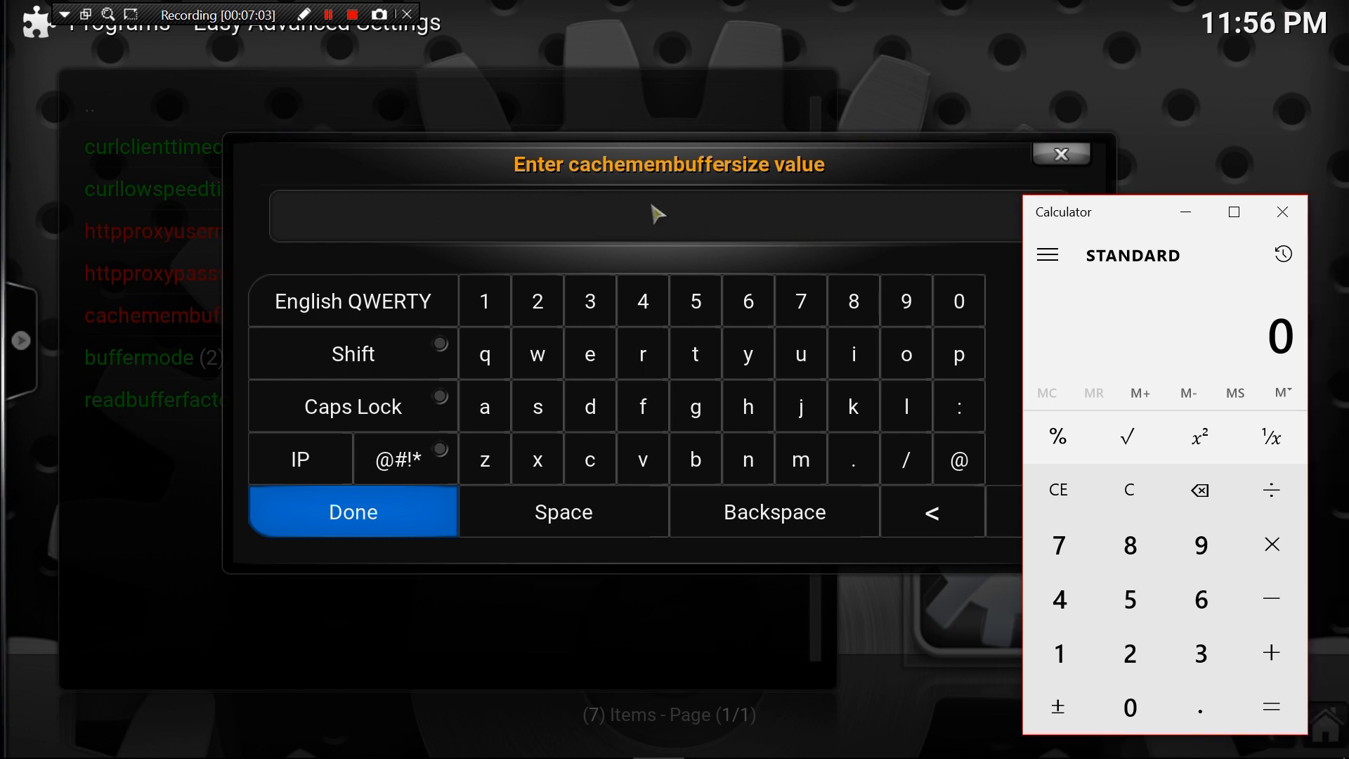
mouse_move(792, 295)
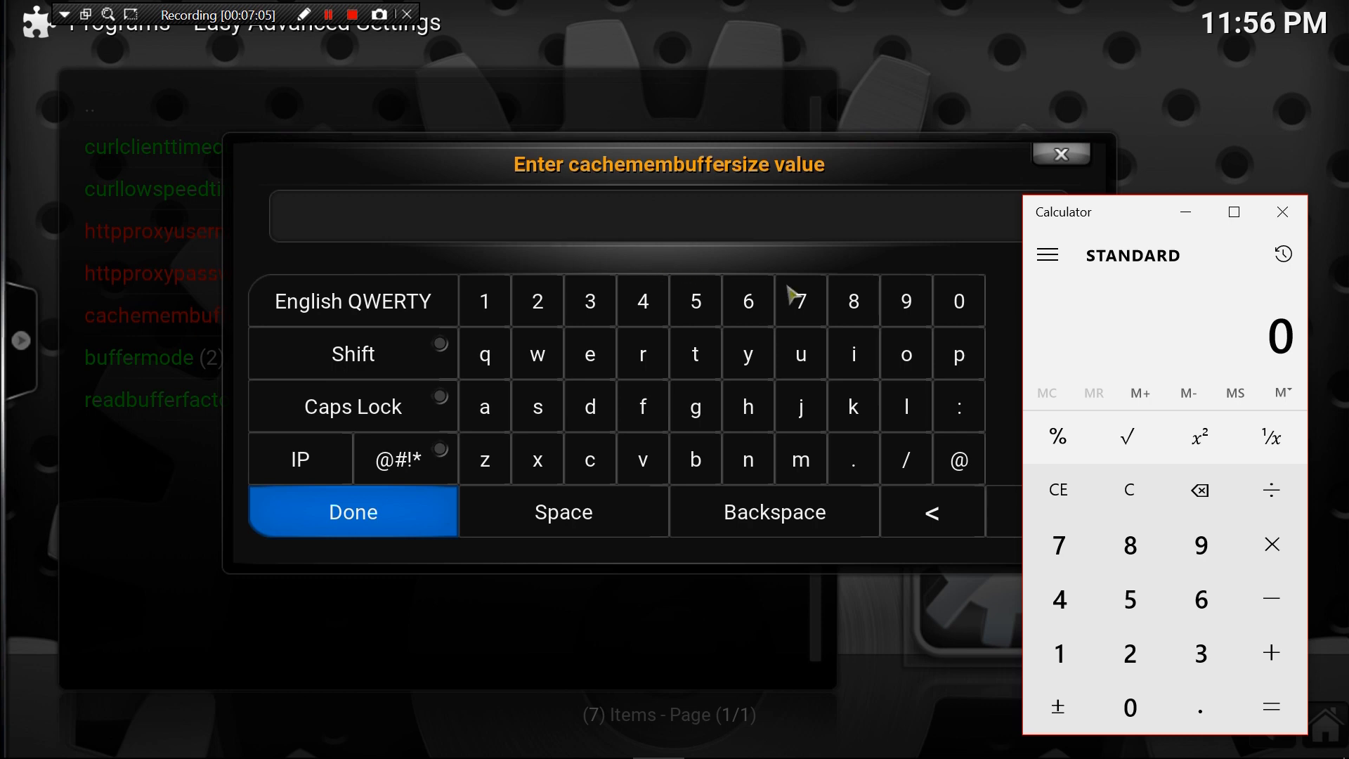
mouse_move(1013, 371)
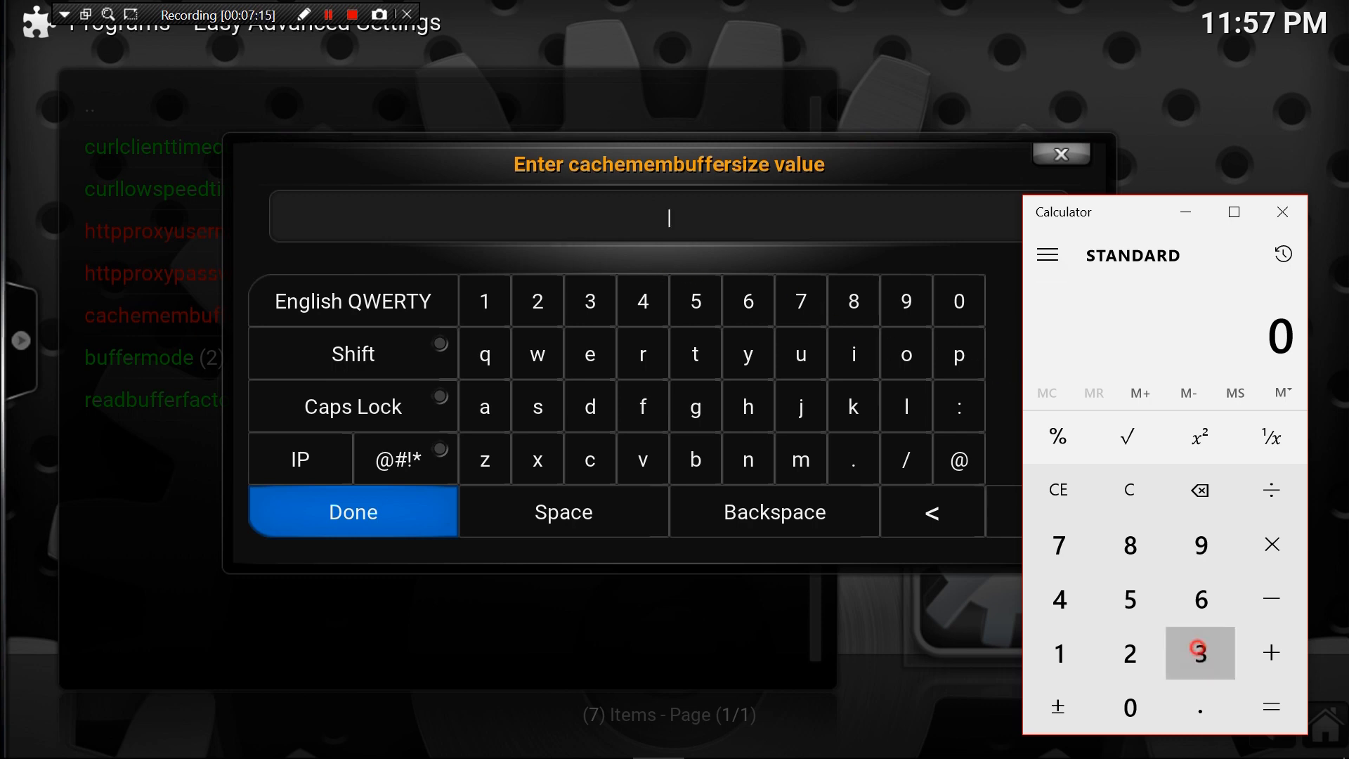
click(1130, 708)
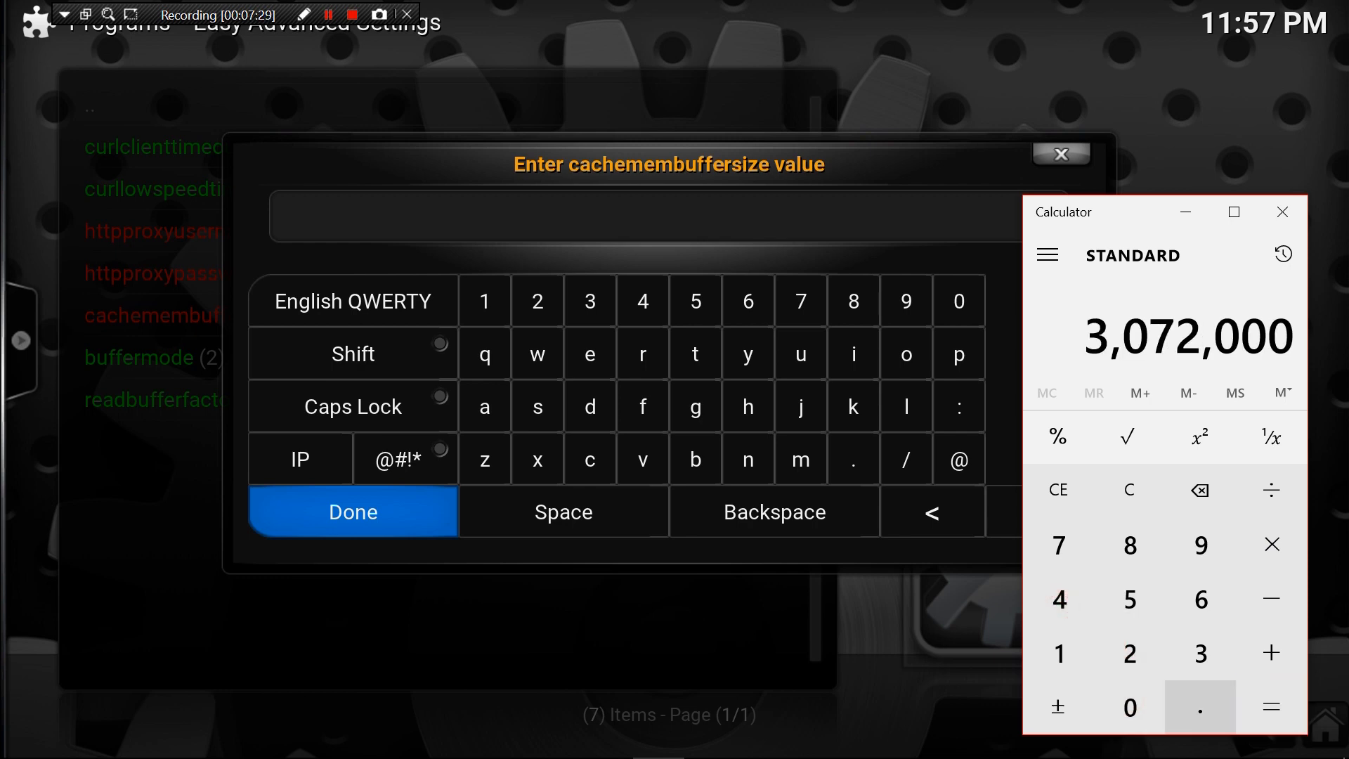
mouse_move(1199, 545)
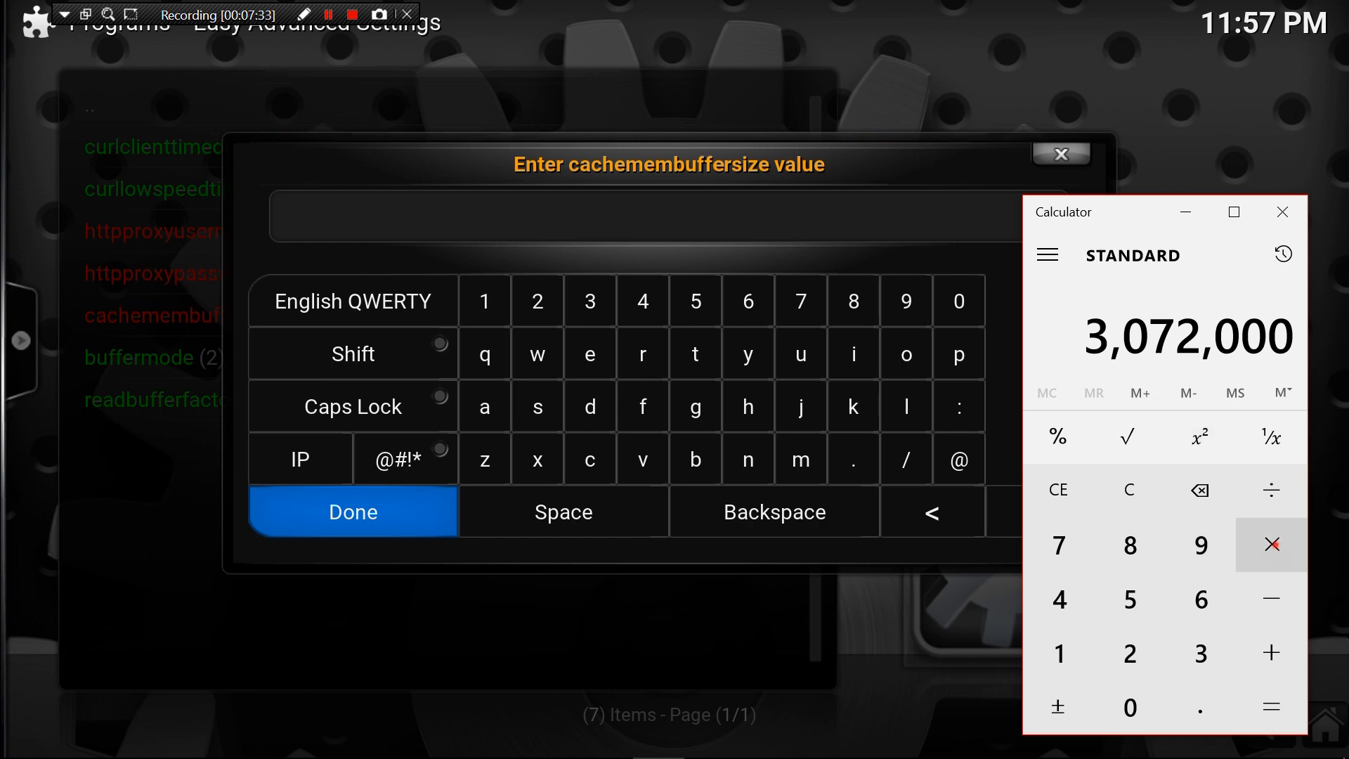
click(1272, 544)
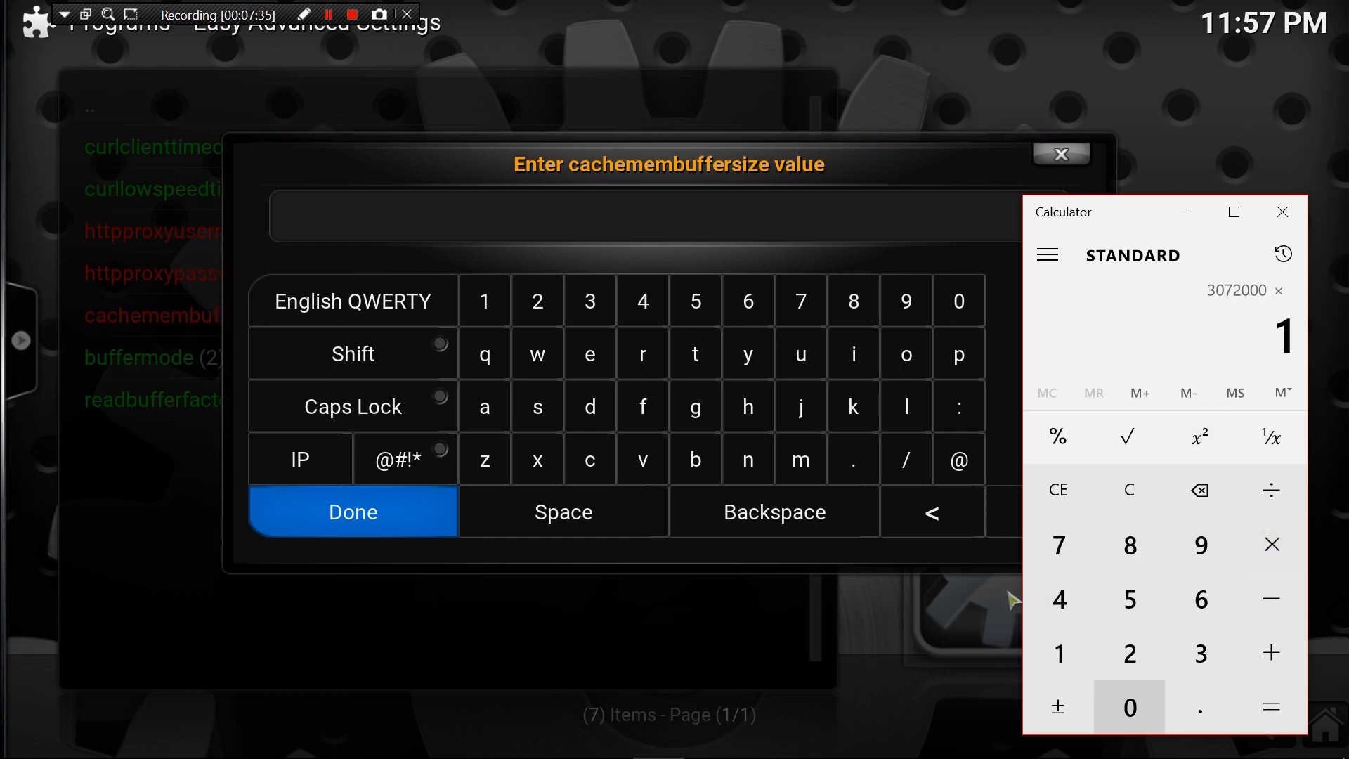
click(1271, 706)
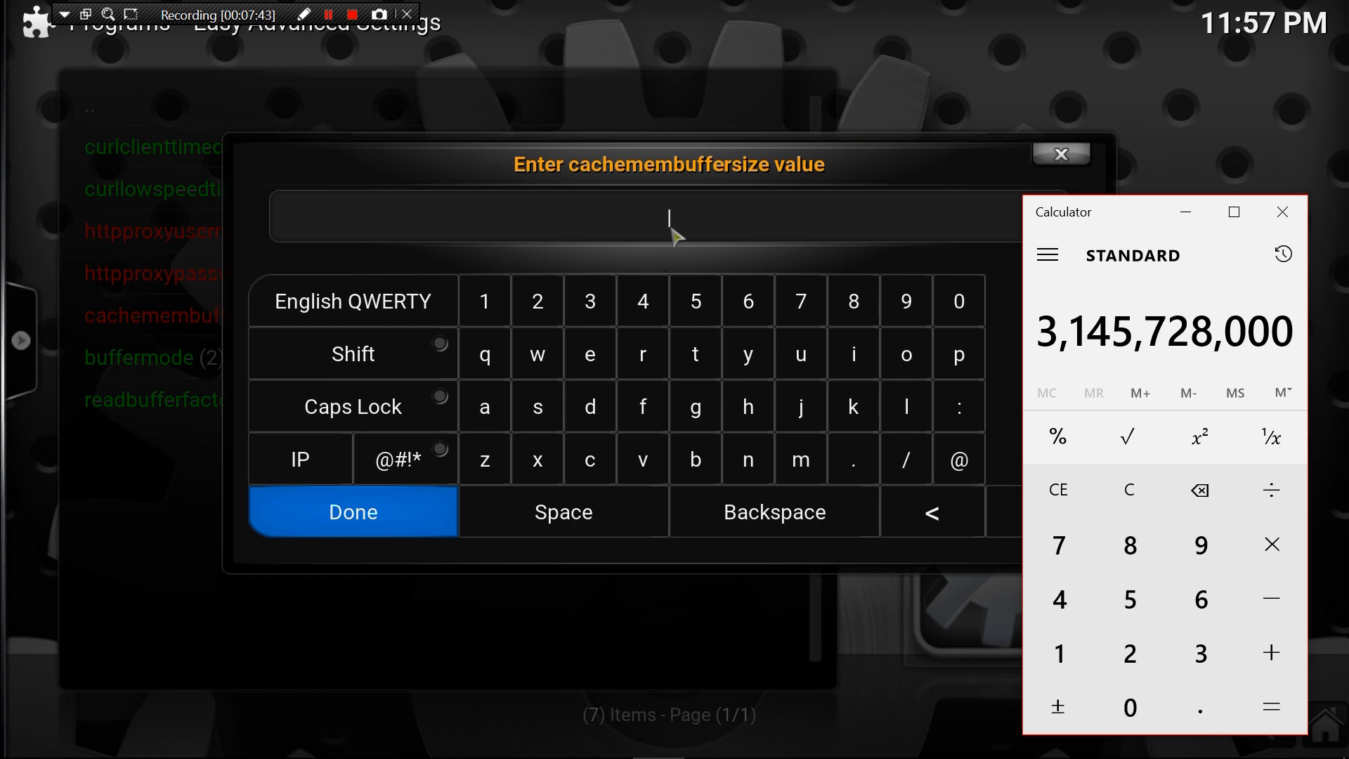
mouse_move(694, 246)
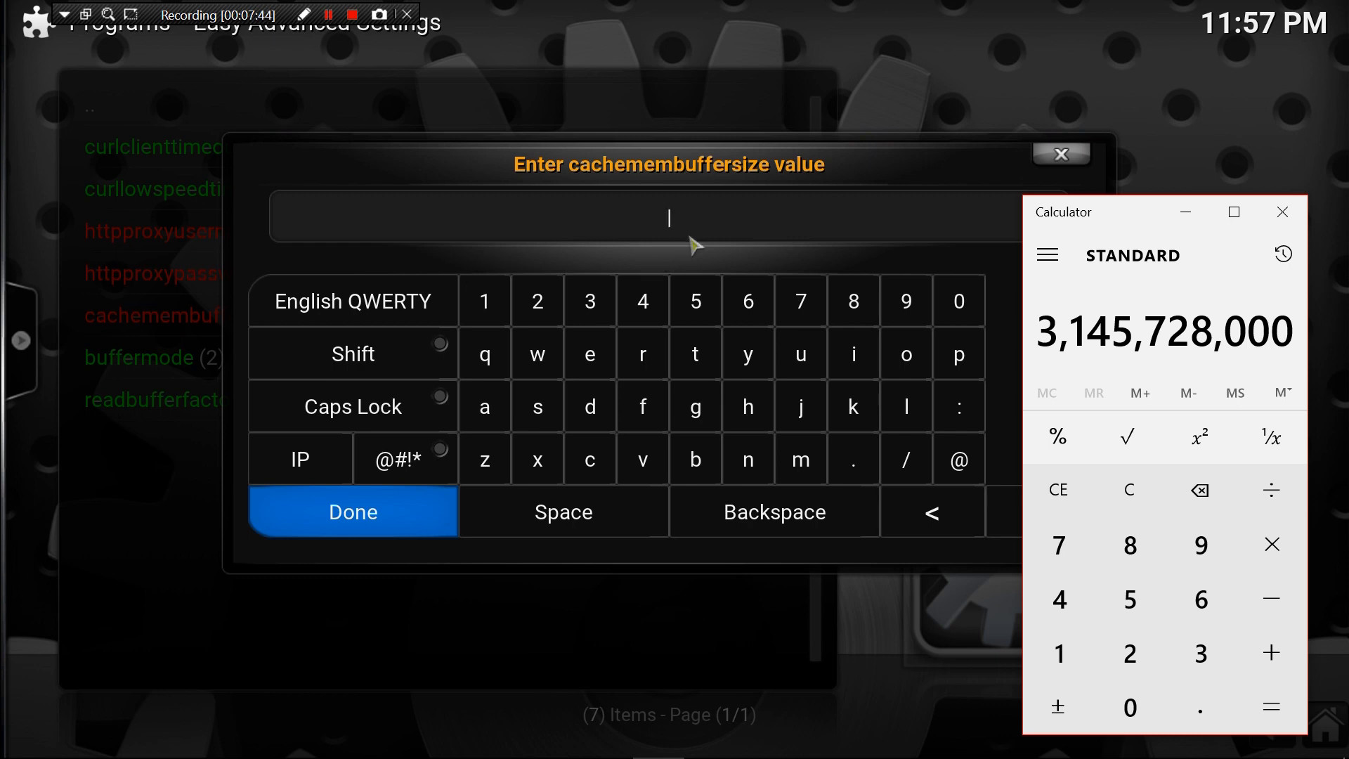
text(3145728000)
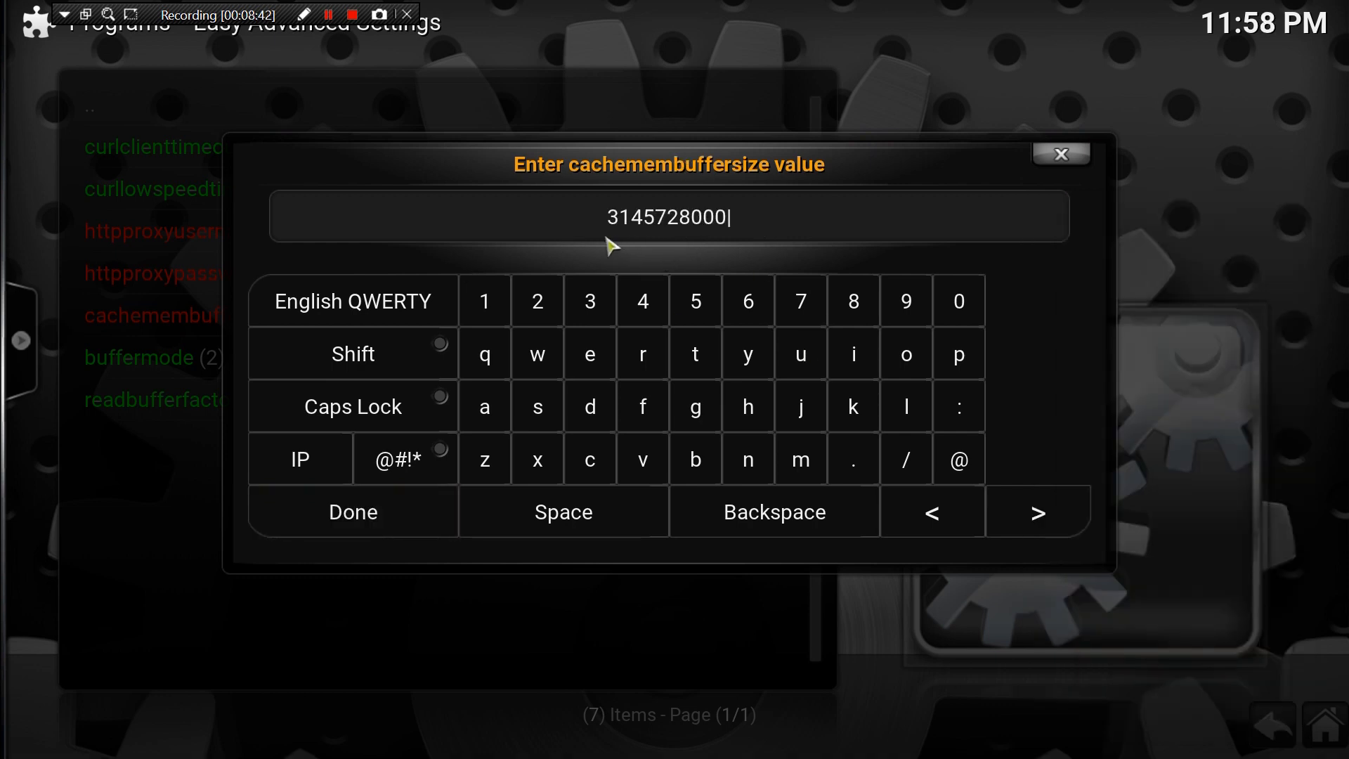
mouse_move(742, 234)
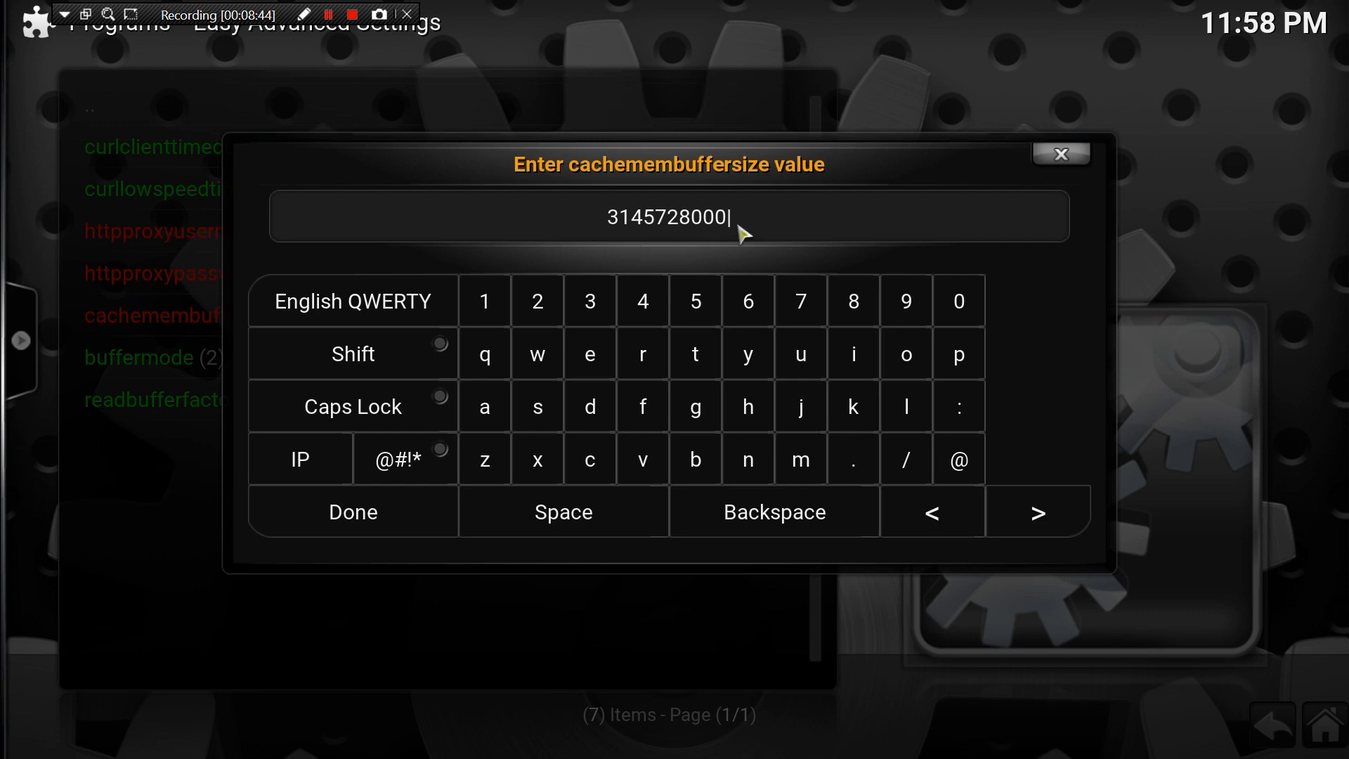
mouse_move(585, 248)
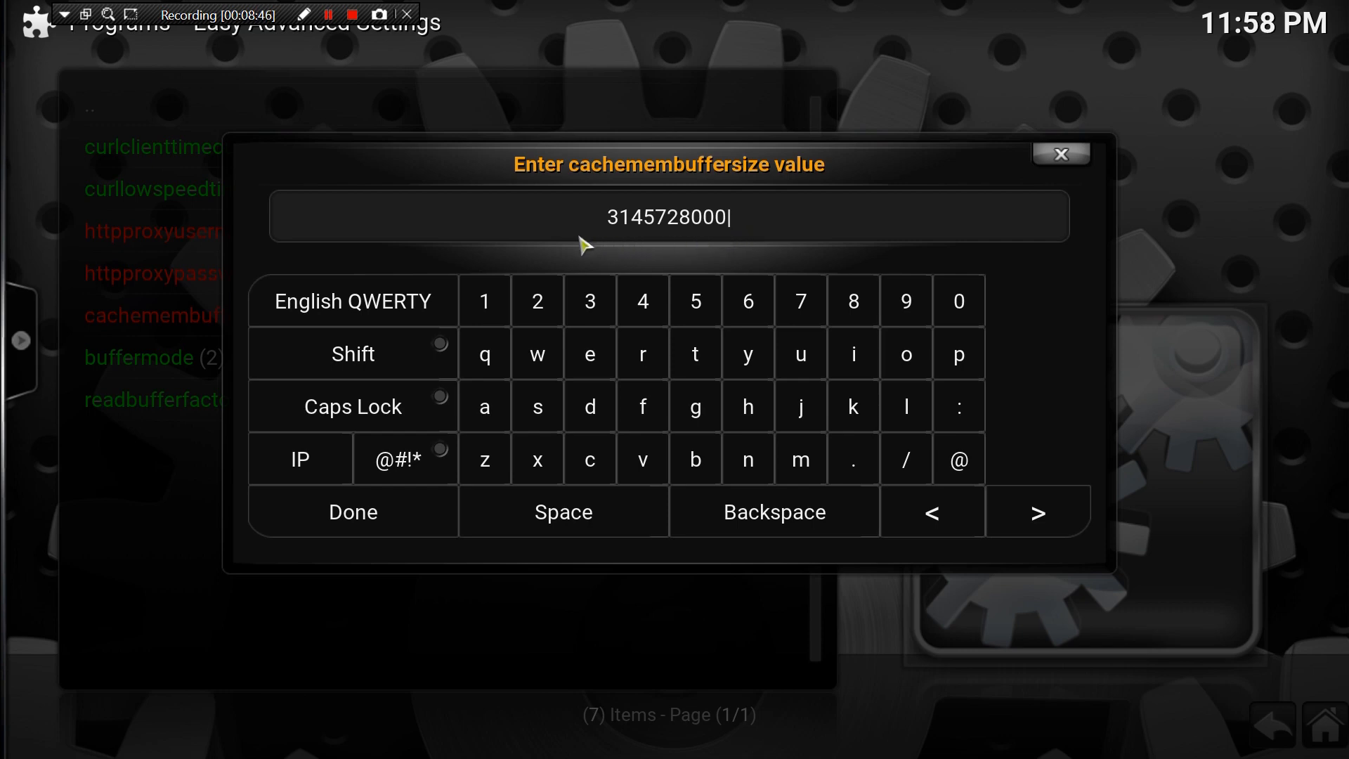
click(352, 512)
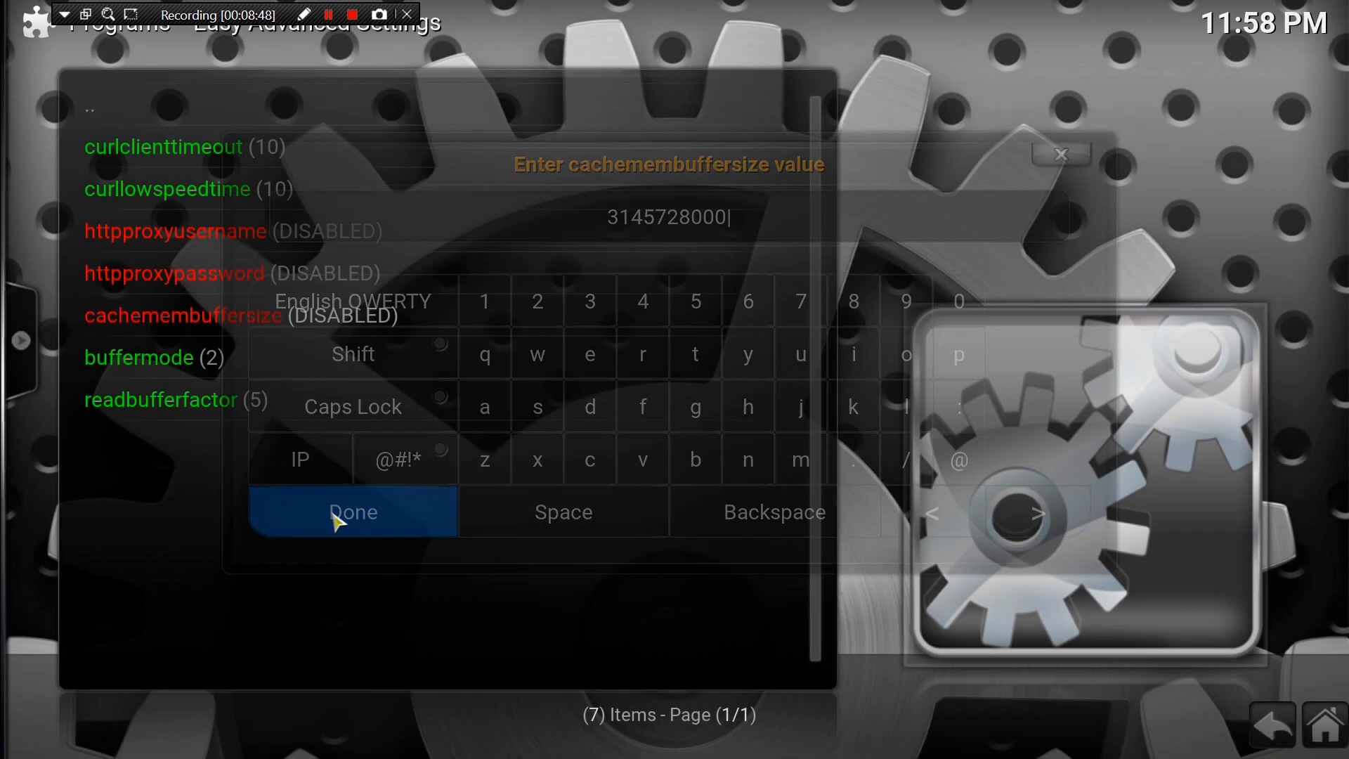
click(351, 512)
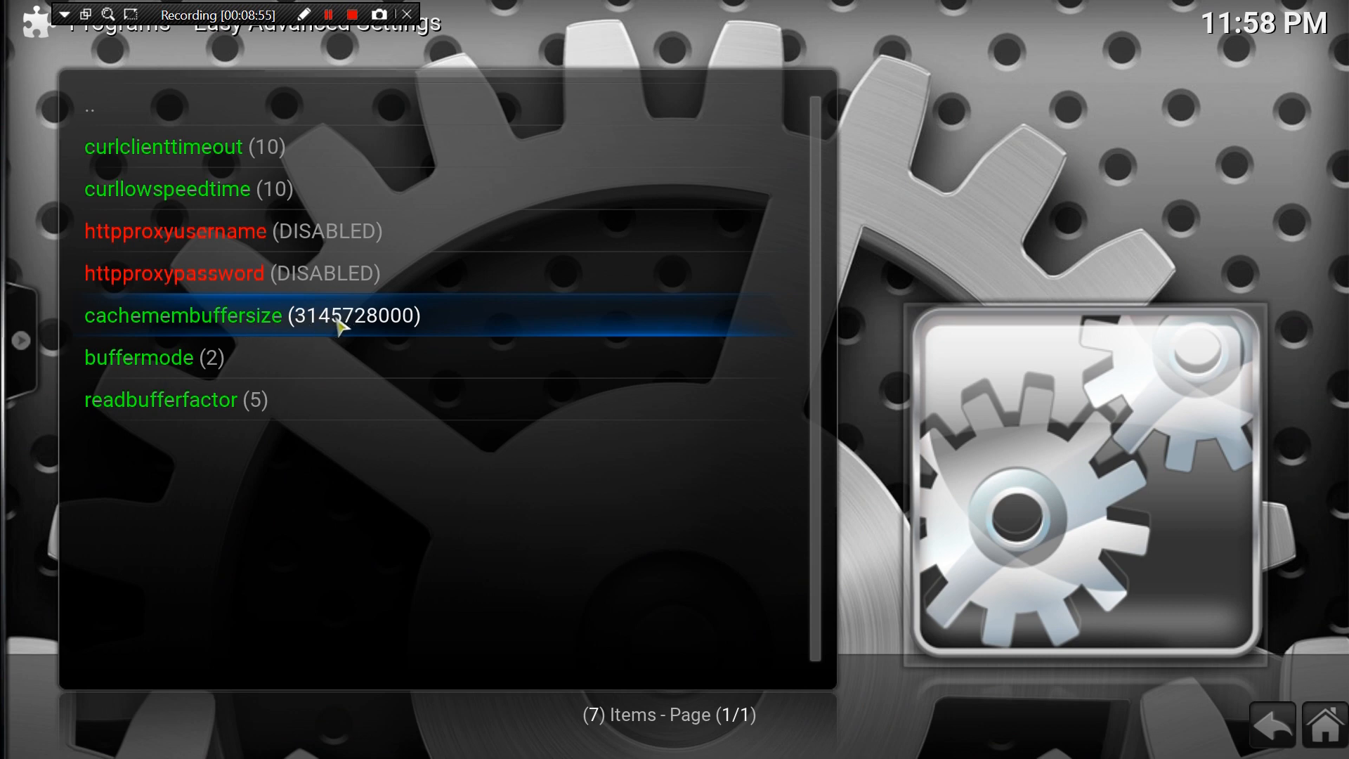
mouse_move(249, 370)
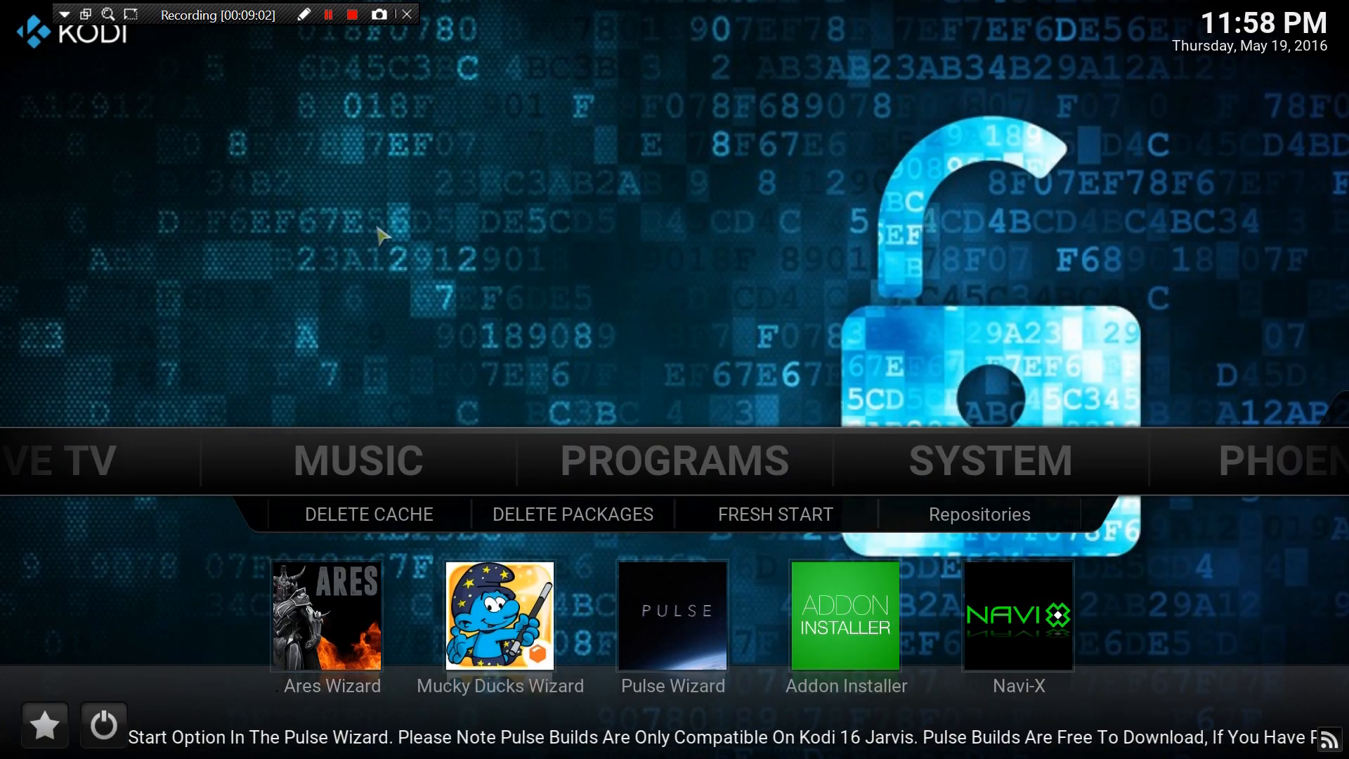
Step: Bring up Kodi's exit, power off and reboot options from the home screen
click(101, 725)
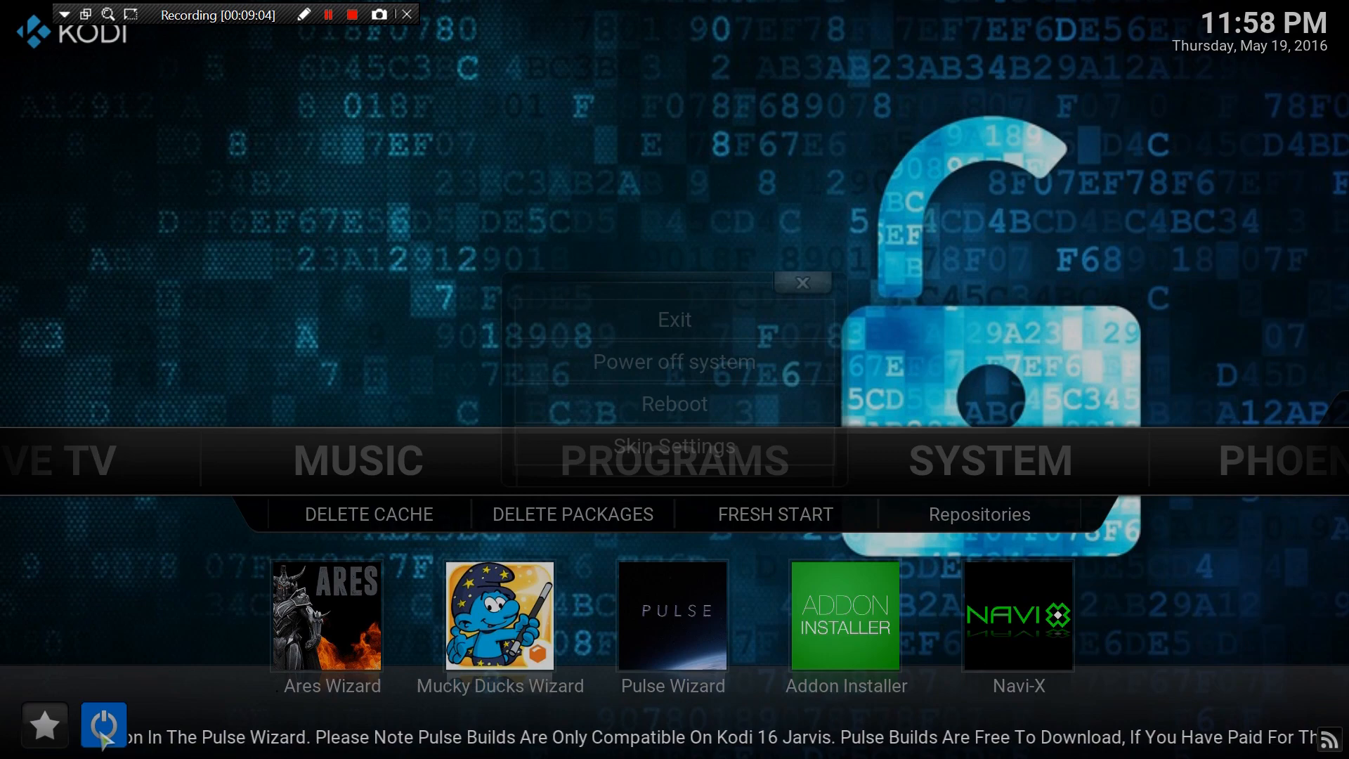